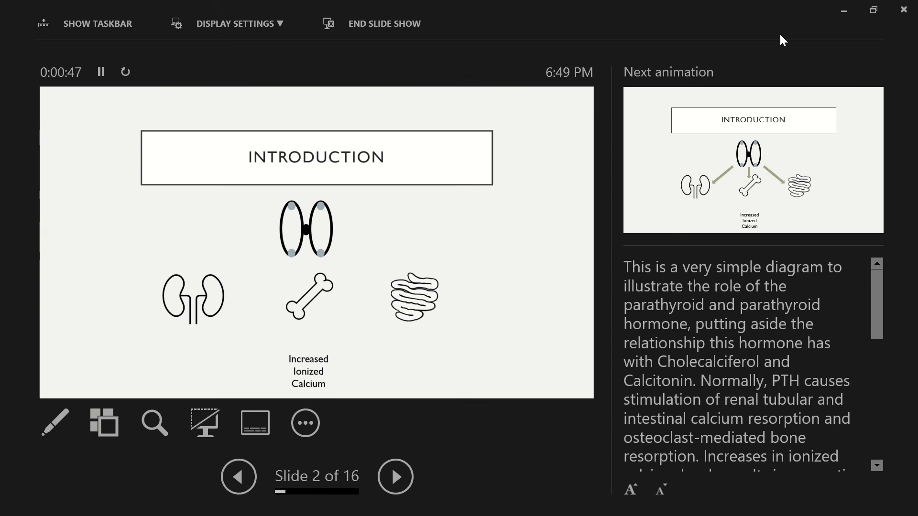
mouse_move(720, 387)
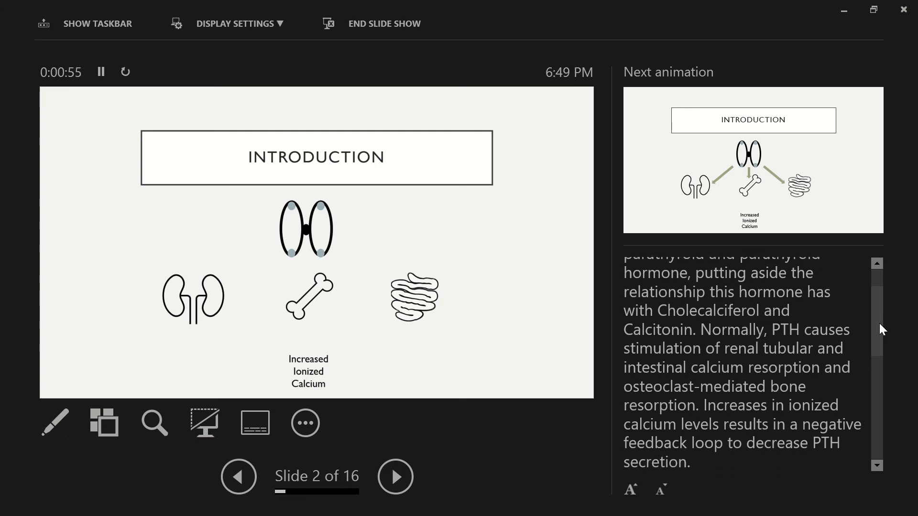
Step: Read through slide 2's calcium-feedback notes, then advance to slide 3's ultrasound image
scroll("down", 3)
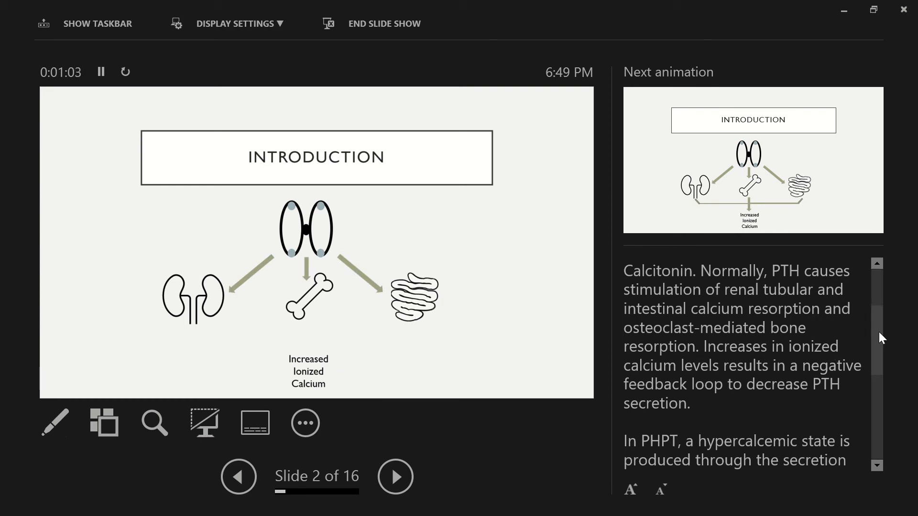
scroll("down", 3)
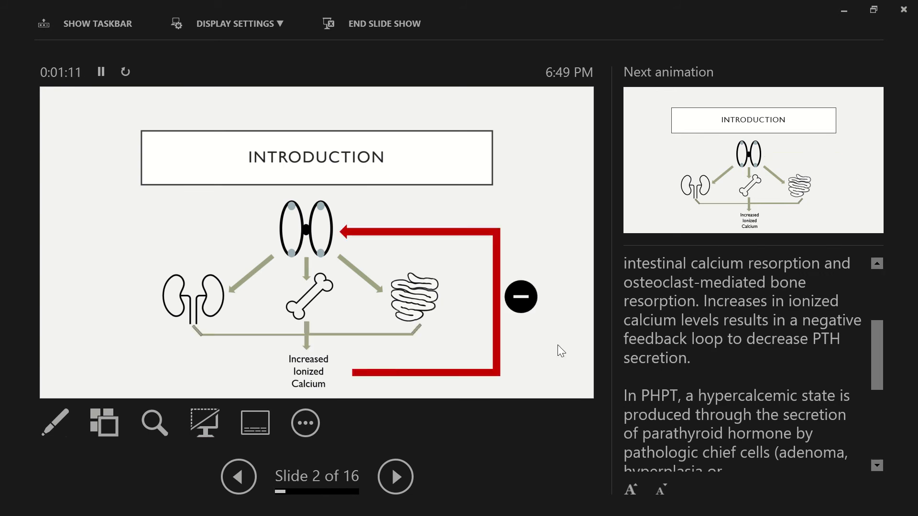
scroll("down", 3)
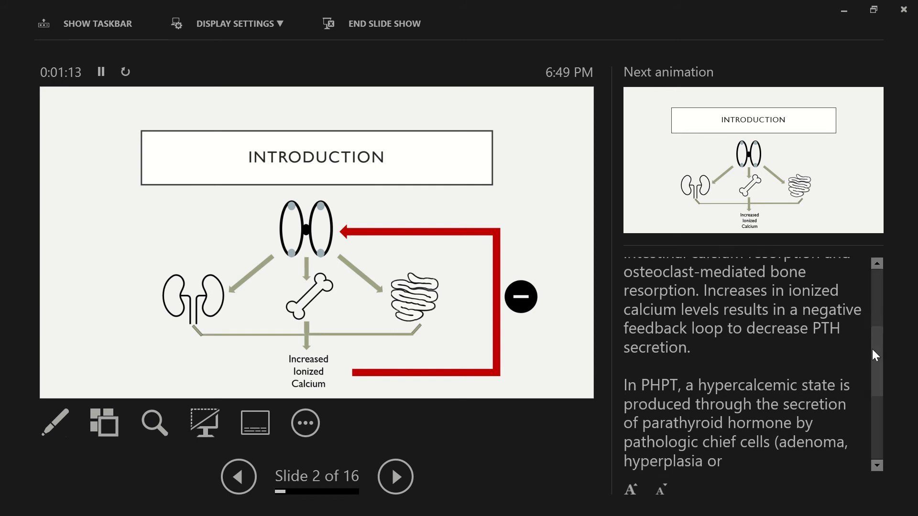
scroll("down", 3)
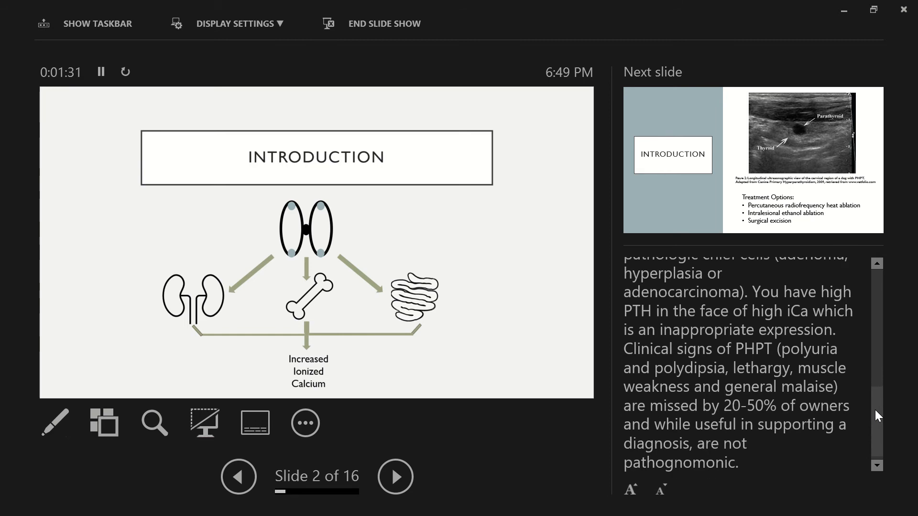
scroll("down", 3)
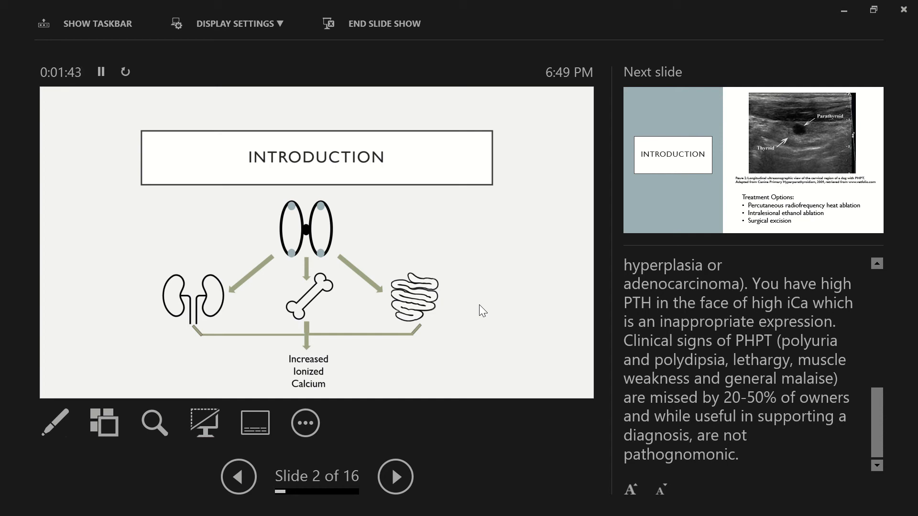
left_click(395, 476)
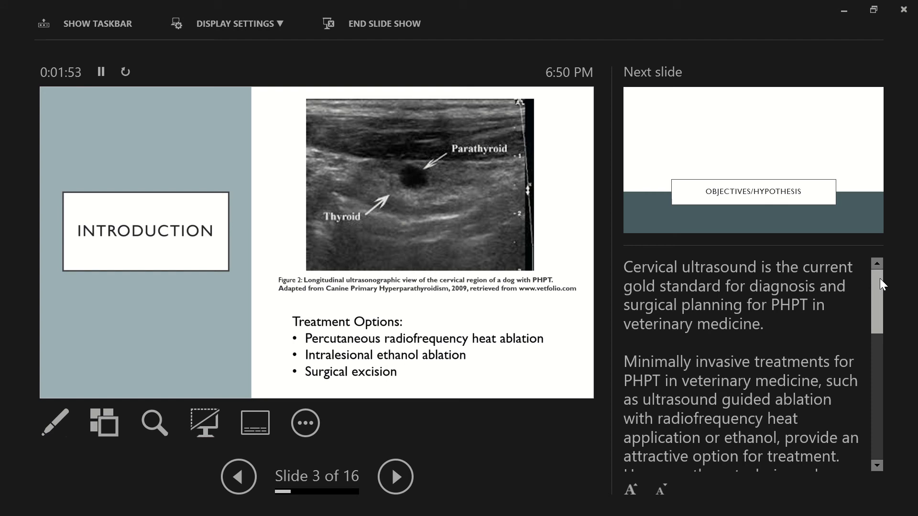
Step: Read slide 3's treatment-option notes to the end, then advance to slide 4, Objectives/Hypothesis
scroll("down", 3)
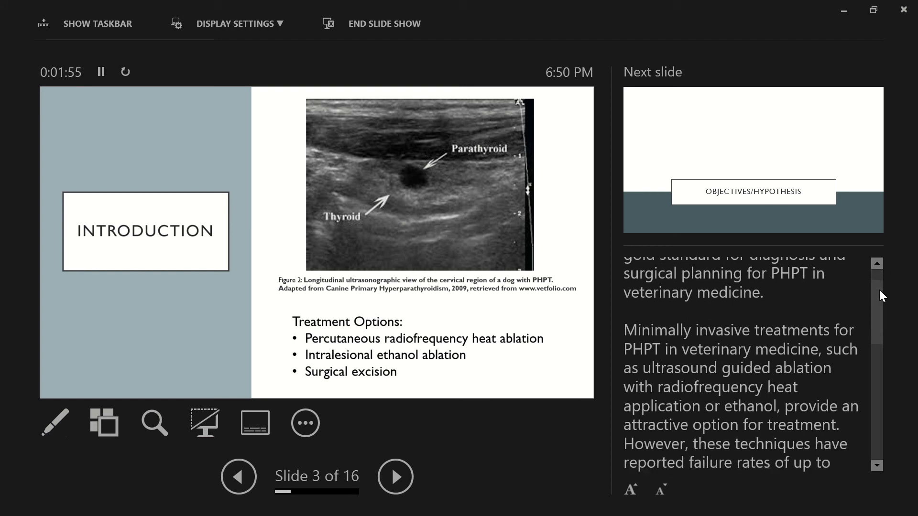
scroll("down", 3)
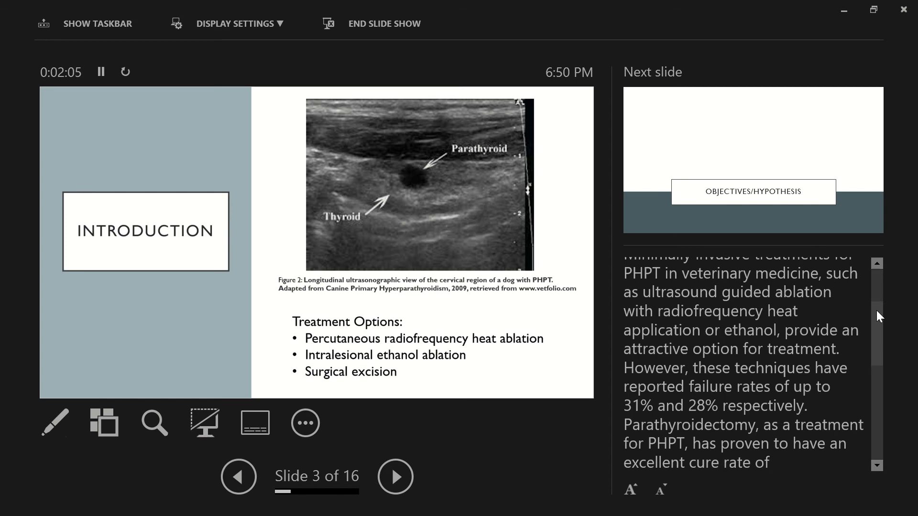
scroll("down", 3)
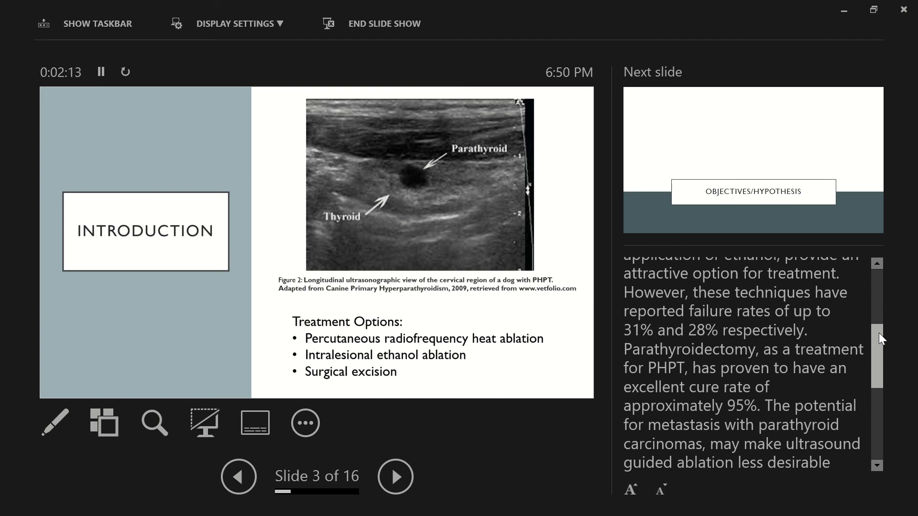
scroll("down", 3)
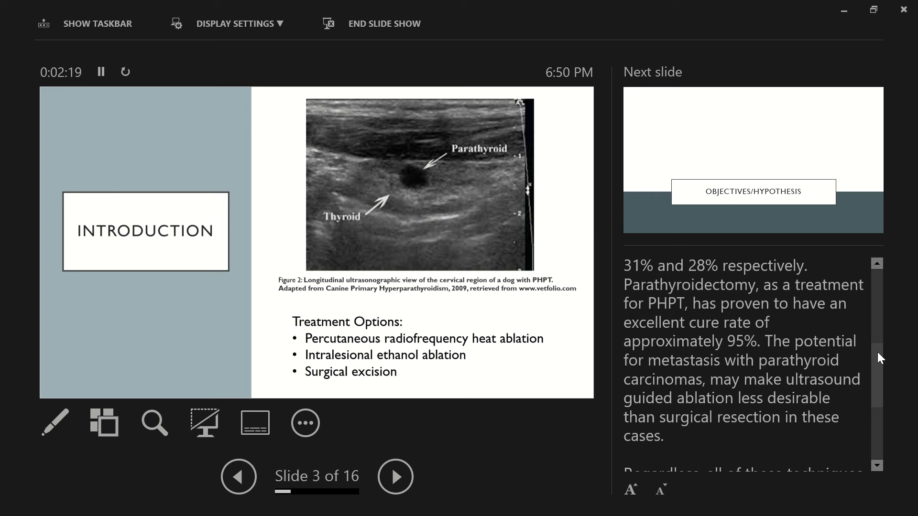
scroll("down", 3)
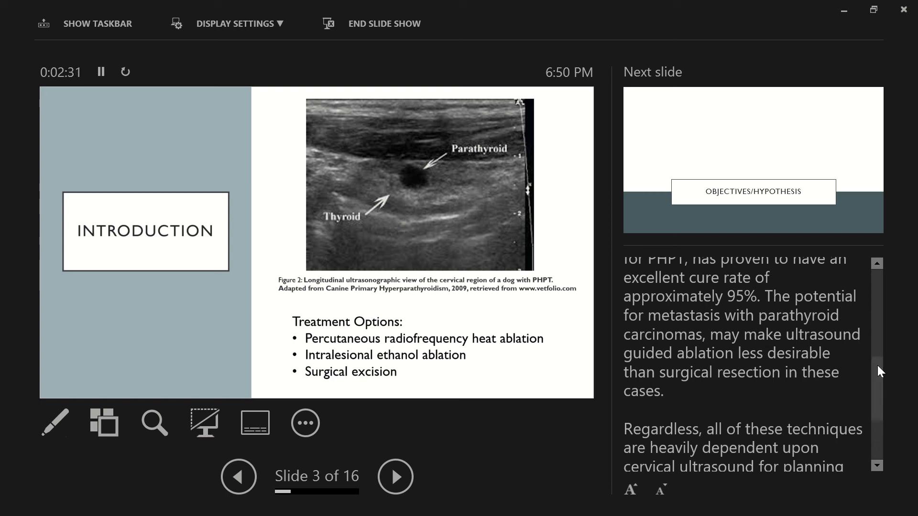
scroll("down", 3)
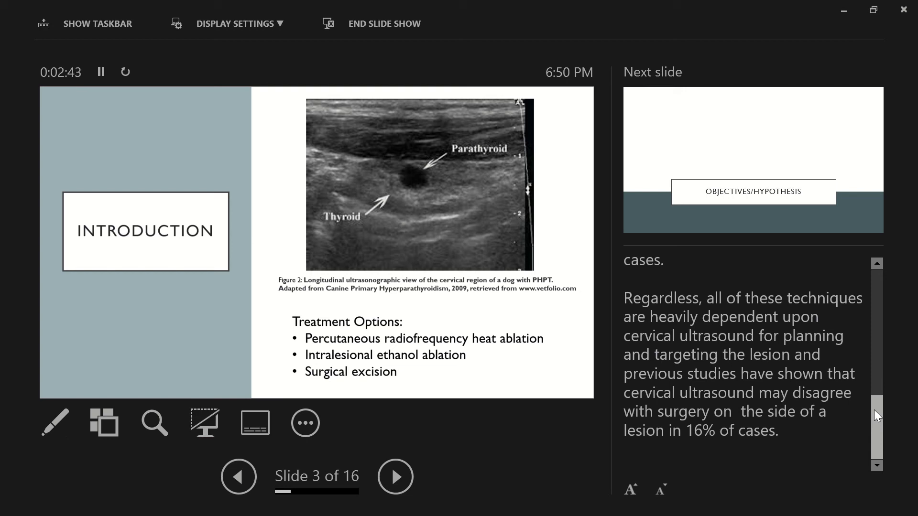
left_click(395, 476)
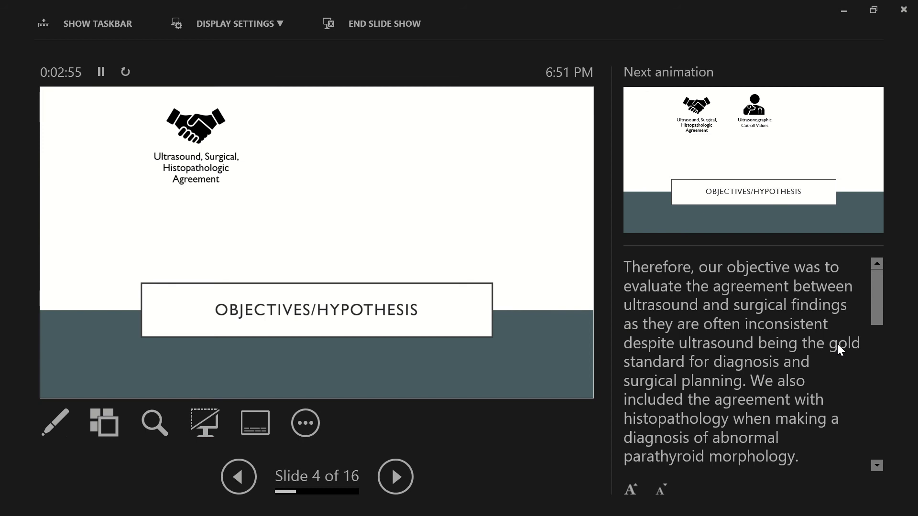
Step: Scroll through slide 4's speaker notes while its agreement and cut-off icons appear
scroll("down", 3)
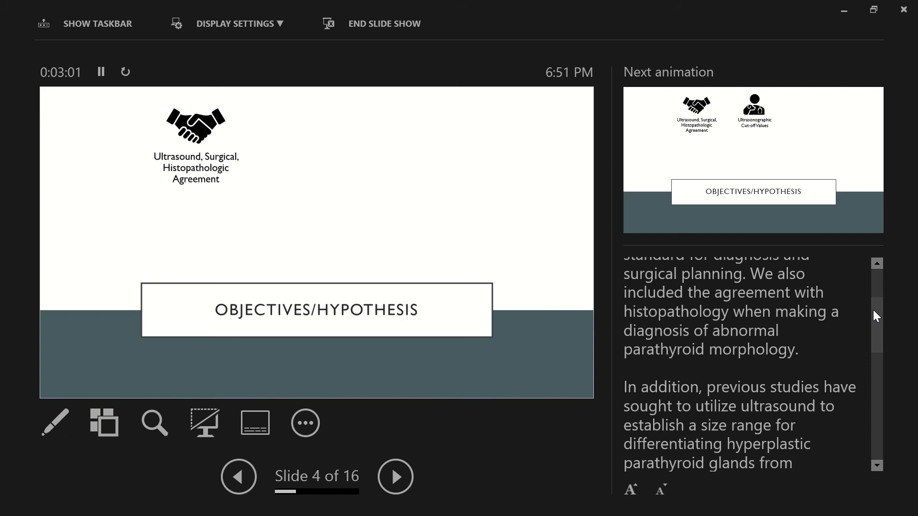
scroll("down", 3)
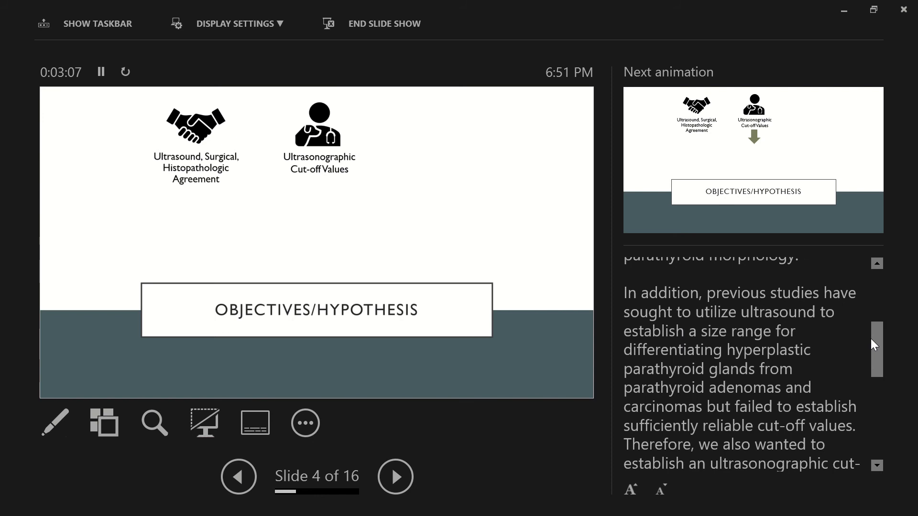
scroll("down", 3)
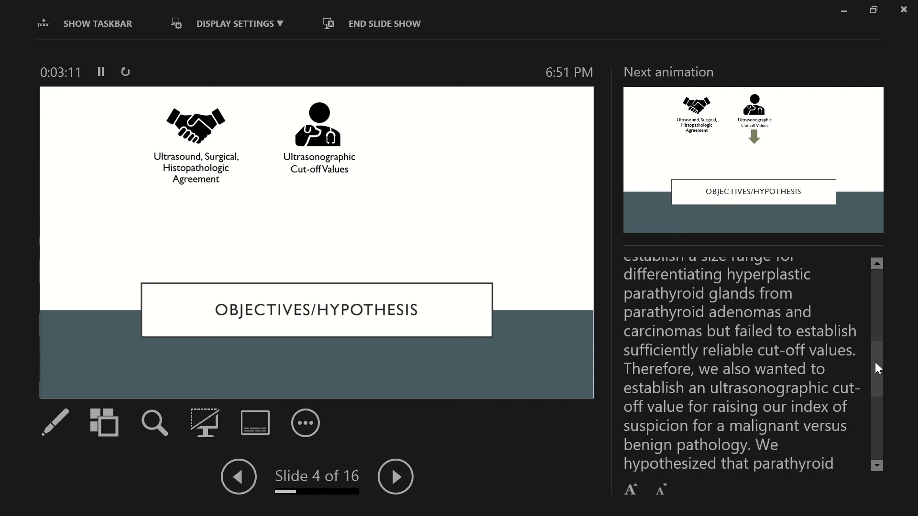
scroll("down", 3)
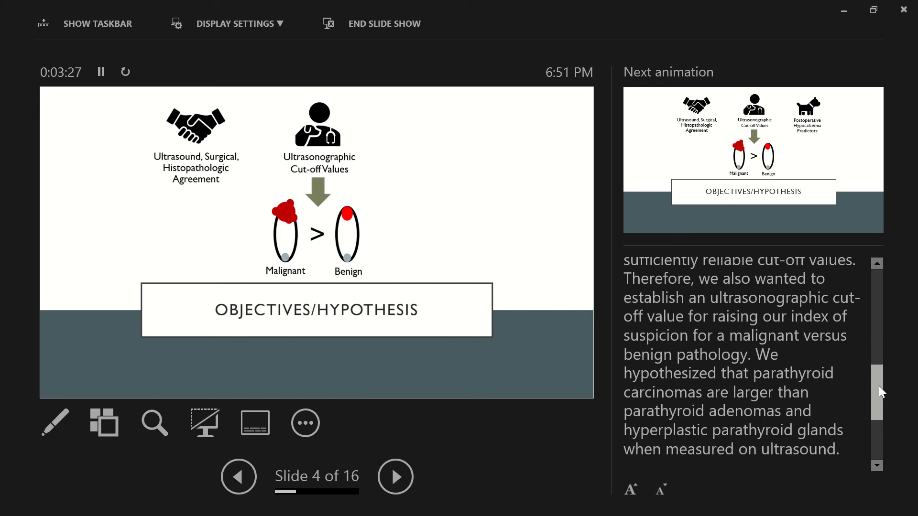
scroll("down", 3)
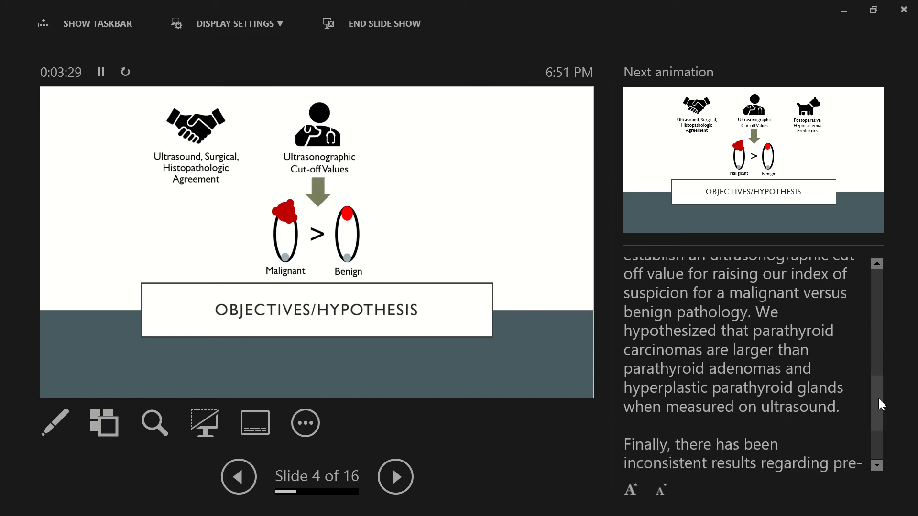
scroll("down", 3)
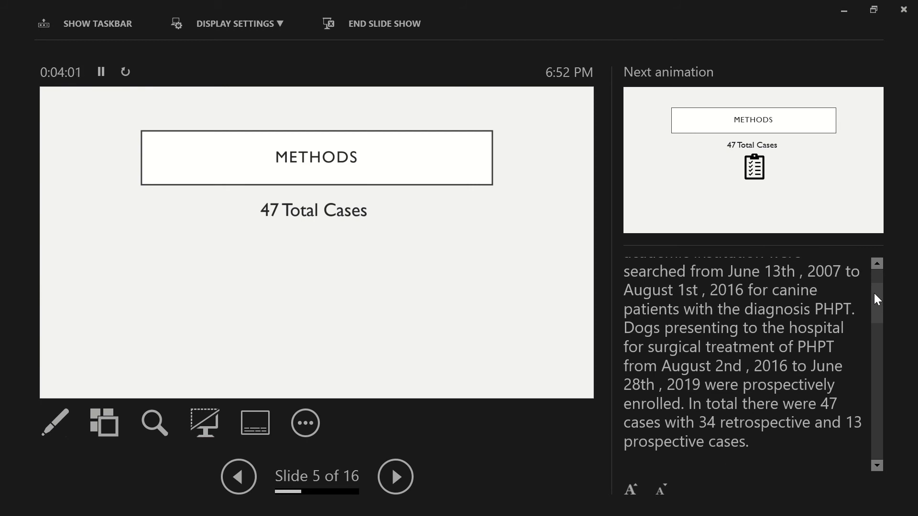
Step: Read the full notes for the 47-case Methods slide, then advance to slide 6
scroll("down", 3)
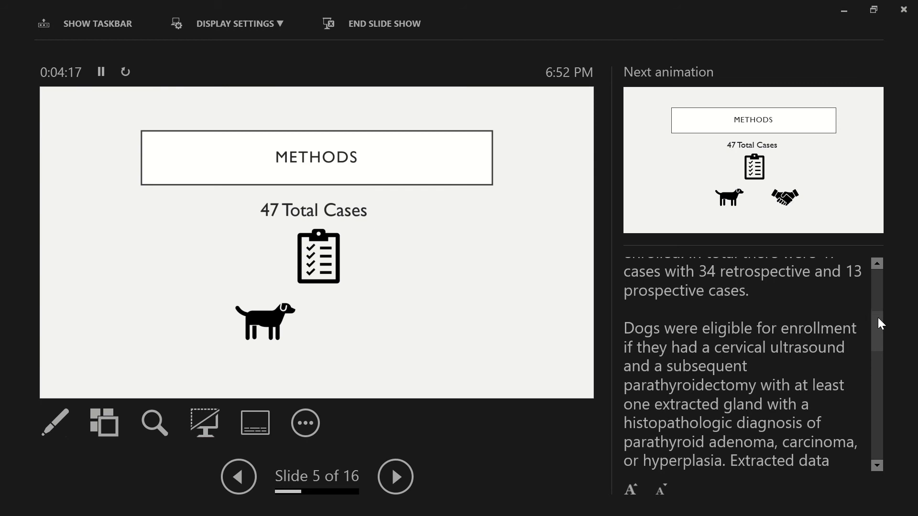
scroll("down", 3)
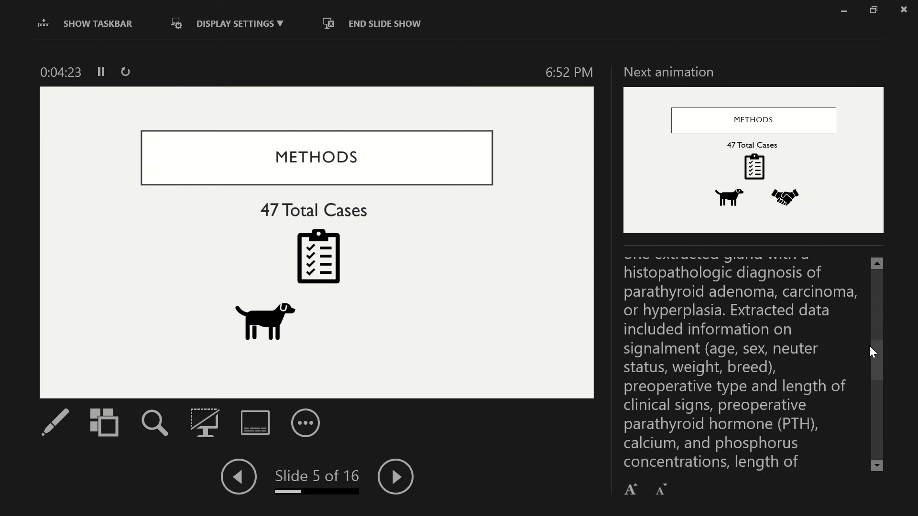
scroll("down", 3)
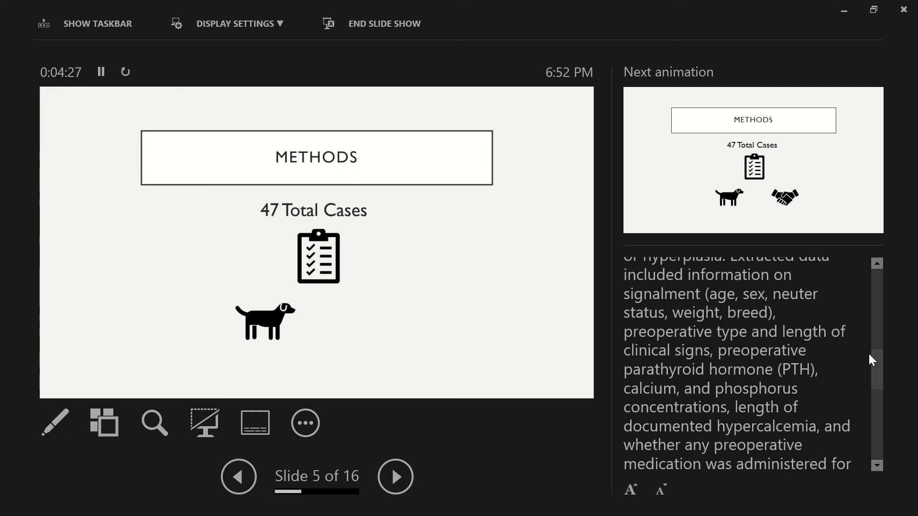
scroll("down", 3)
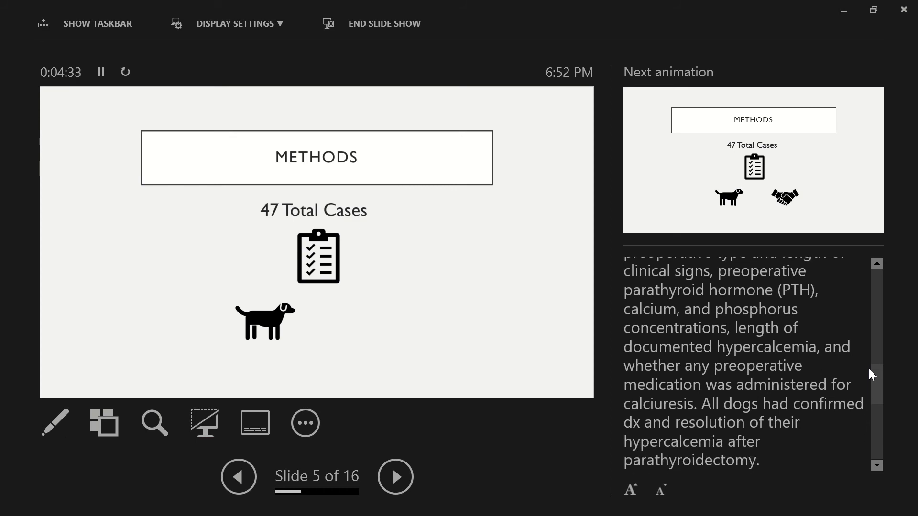
scroll("down", 3)
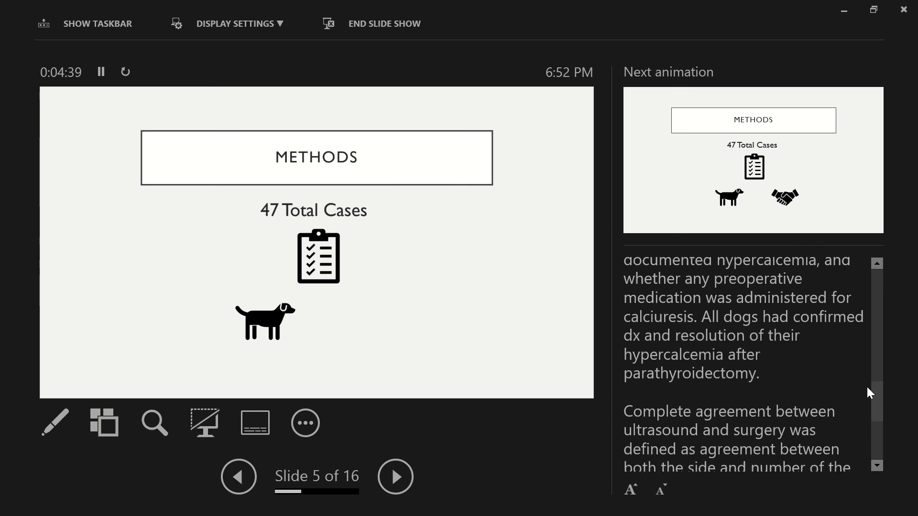
scroll("down", 3)
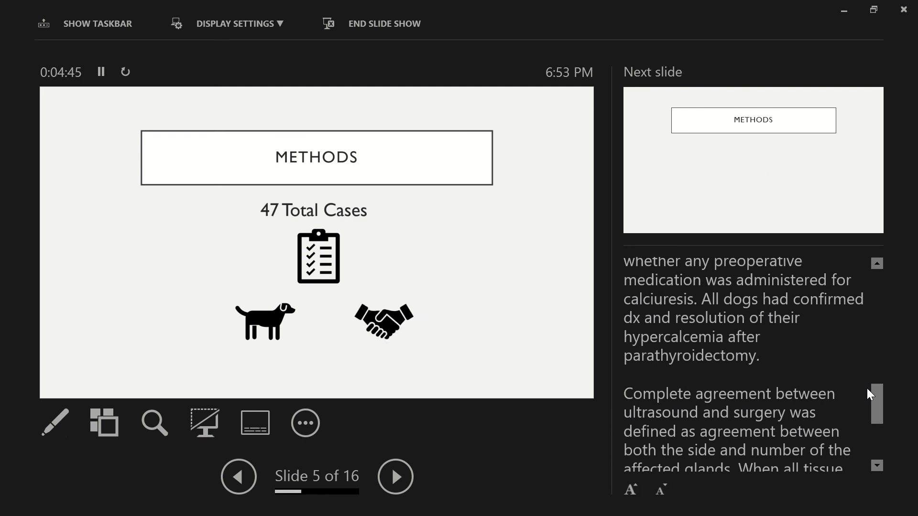
scroll("down", 3)
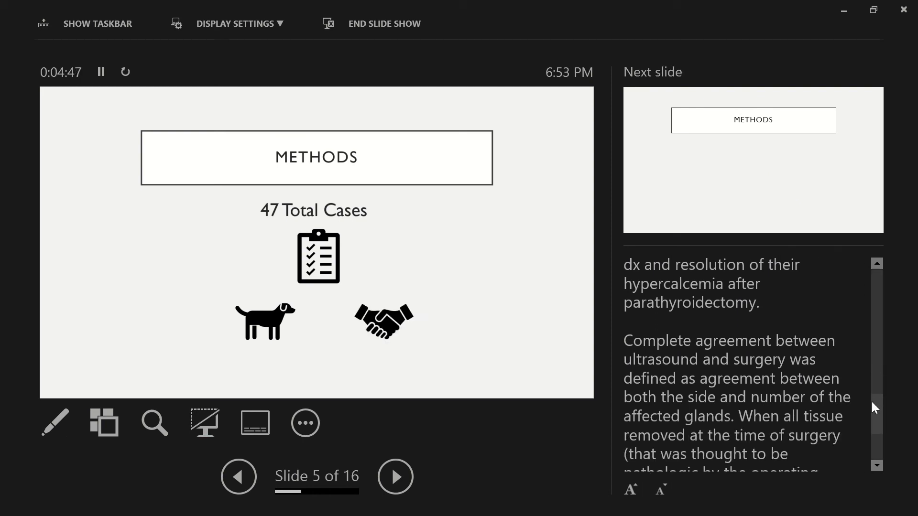
scroll("down", 3)
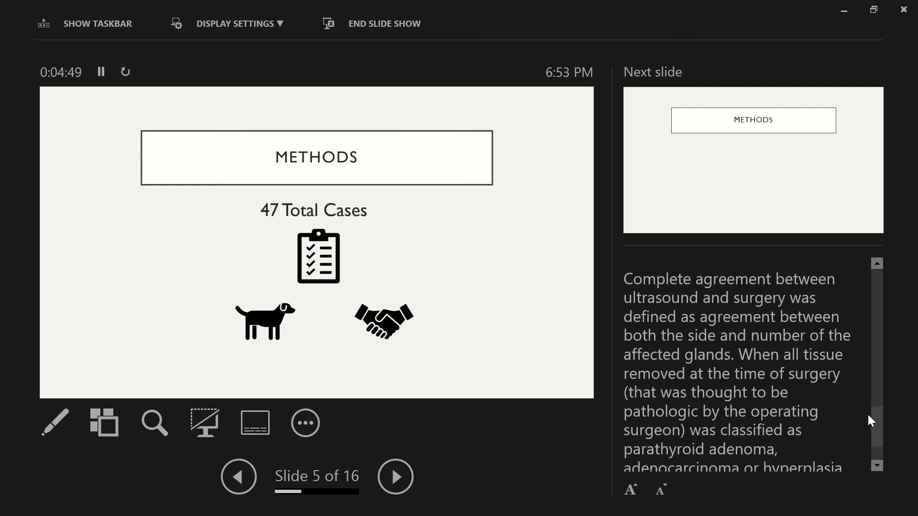
scroll("down", 3)
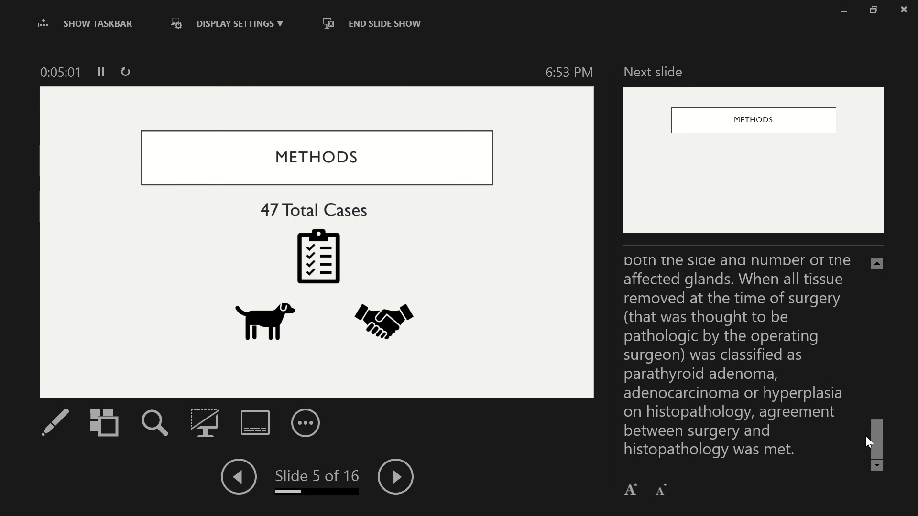
mouse_move(746, 391)
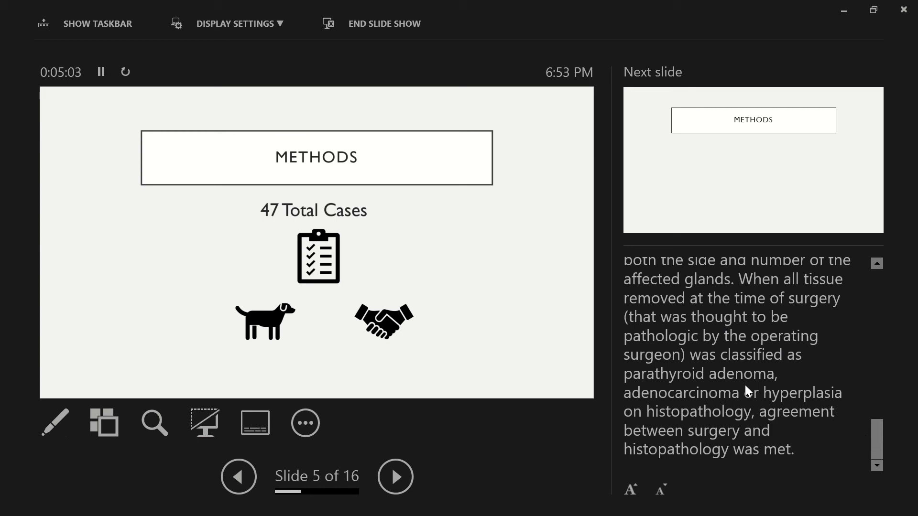
left_click(395, 476)
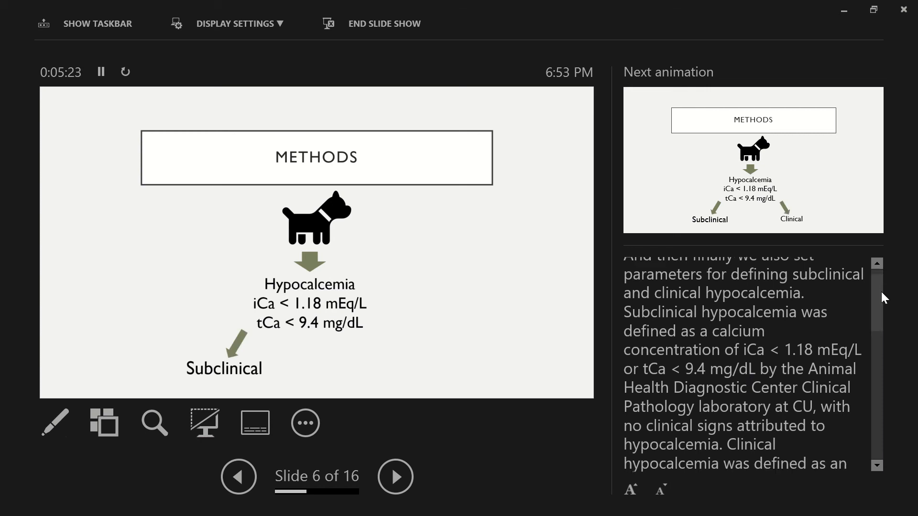
Step: Read slide 6's hypocalcemia-branch notes, then advance to slide 7's statistical methods
scroll("down", 3)
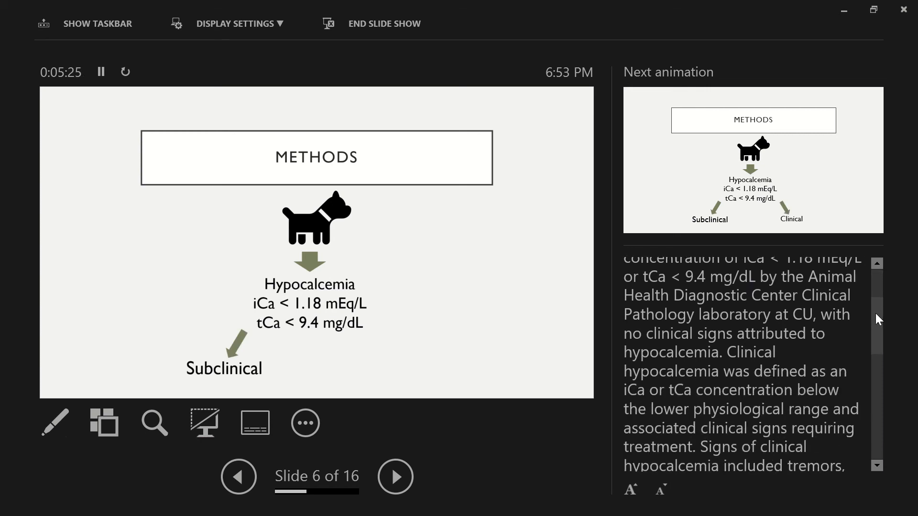
scroll("down", 3)
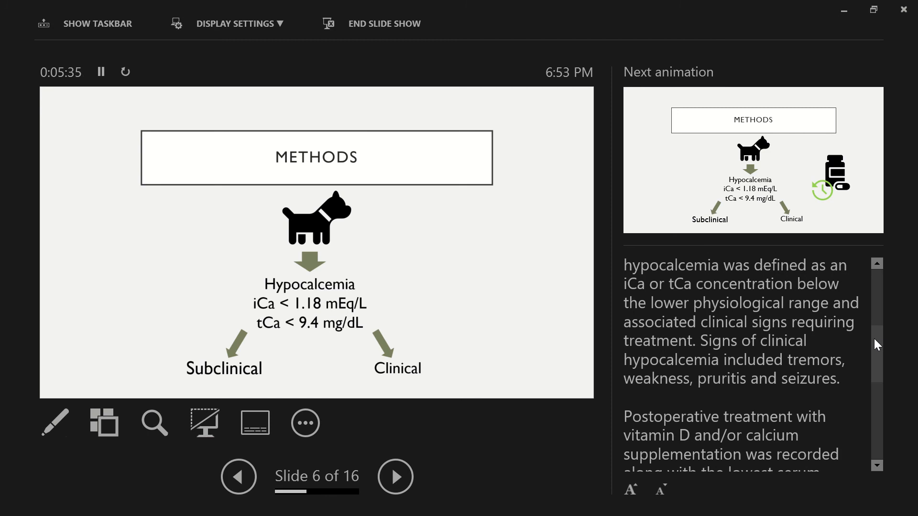
scroll("down", 3)
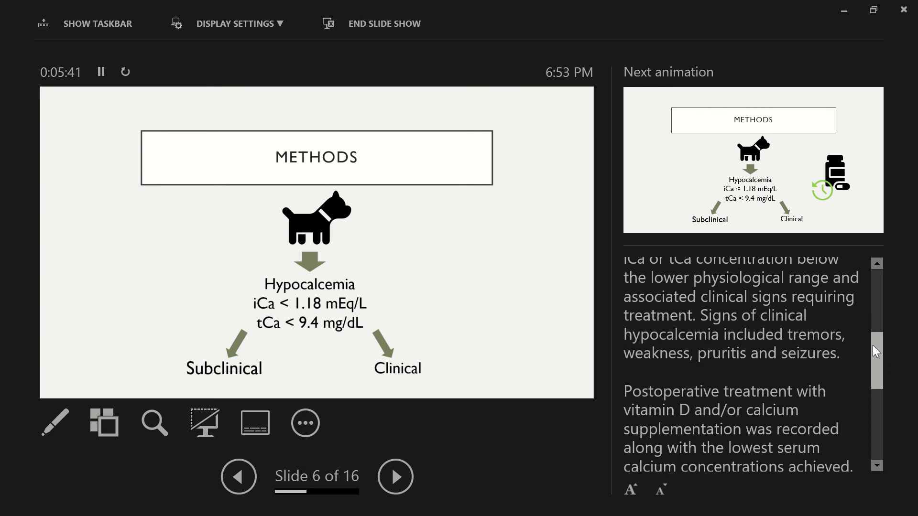
scroll("down", 3)
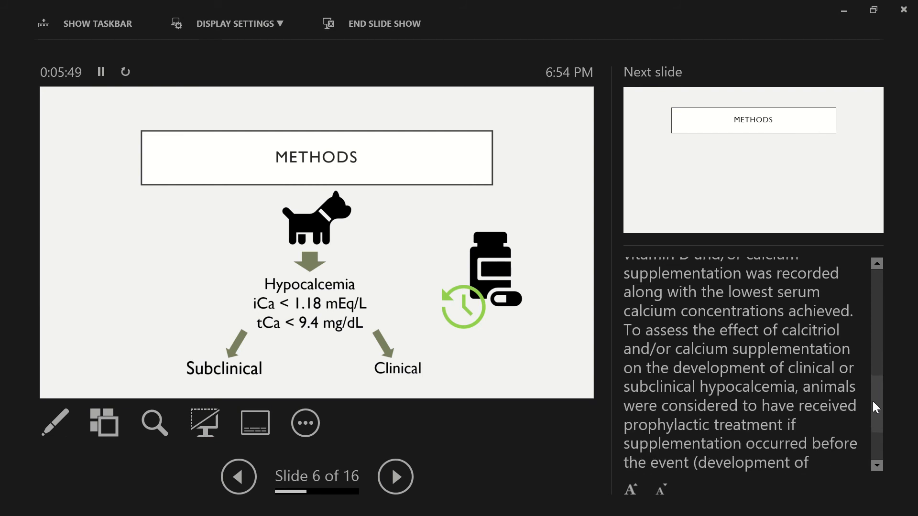
scroll("down", 3)
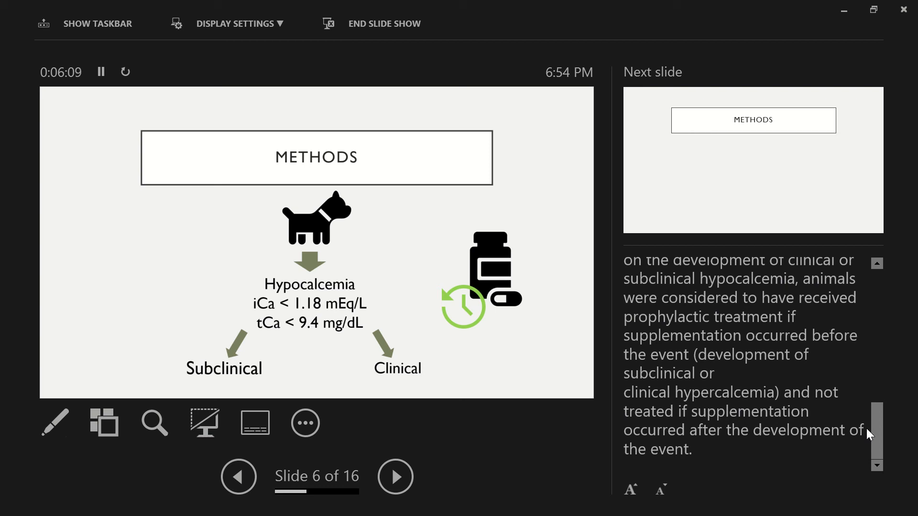
left_click(395, 476)
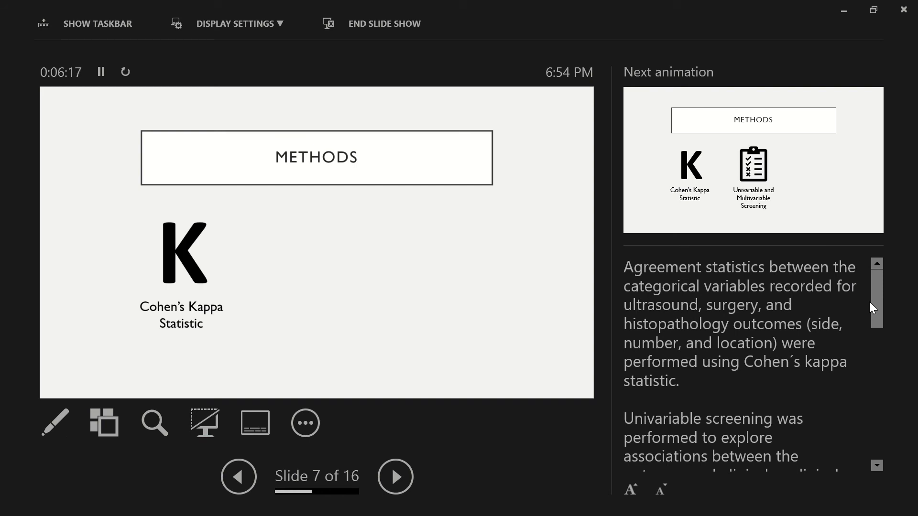
mouse_move(887, 297)
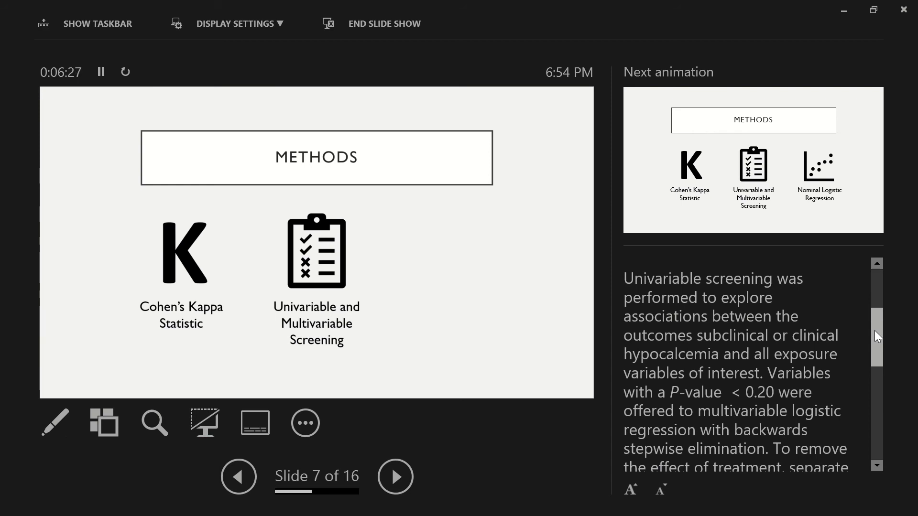
Step: Read slide 7's notes and reveal the Nominal Logistic Regression item
scroll("down", 3)
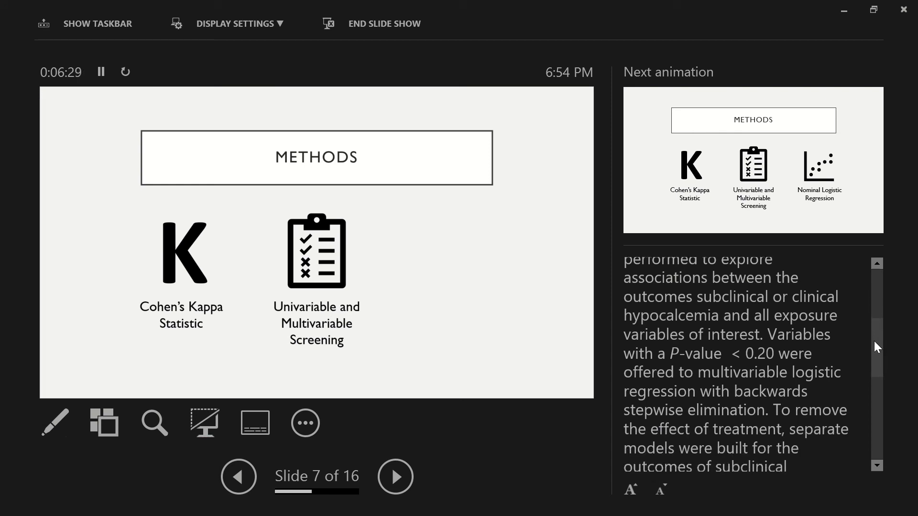
scroll("down", 3)
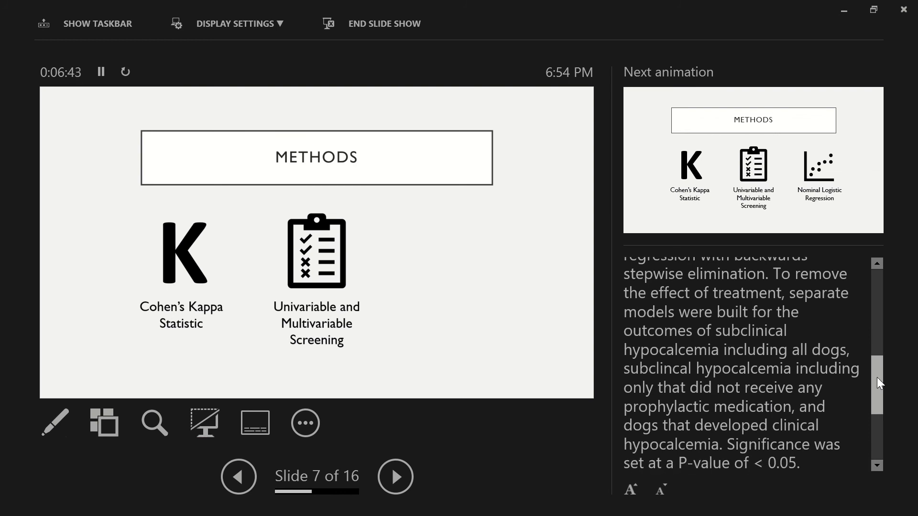
scroll("down", 3)
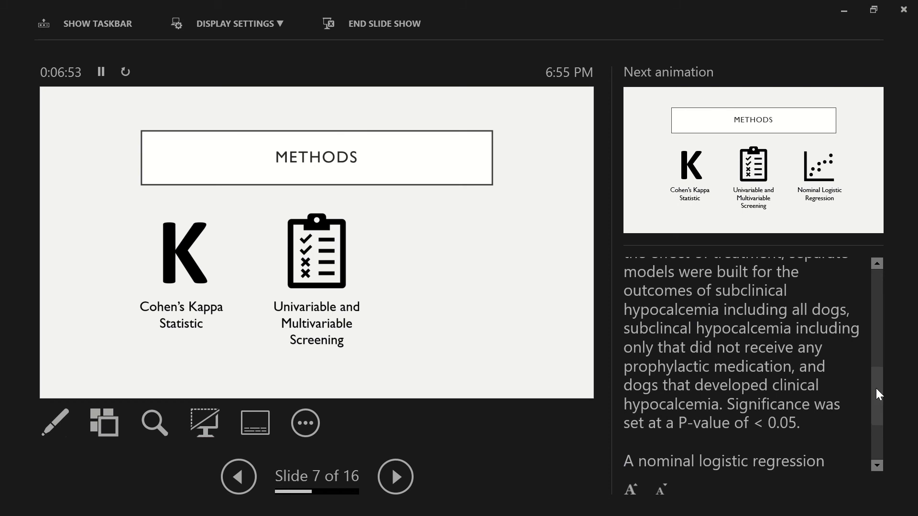
scroll("down", 3)
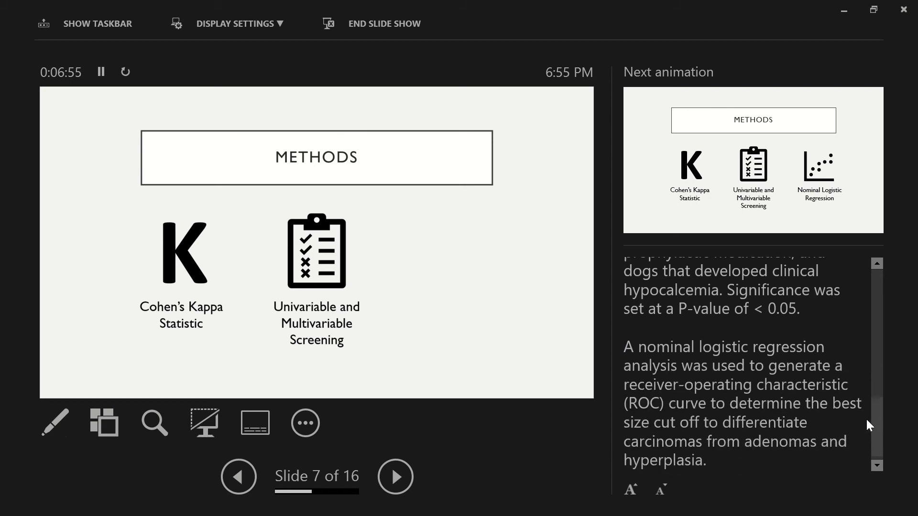
left_click(394, 476)
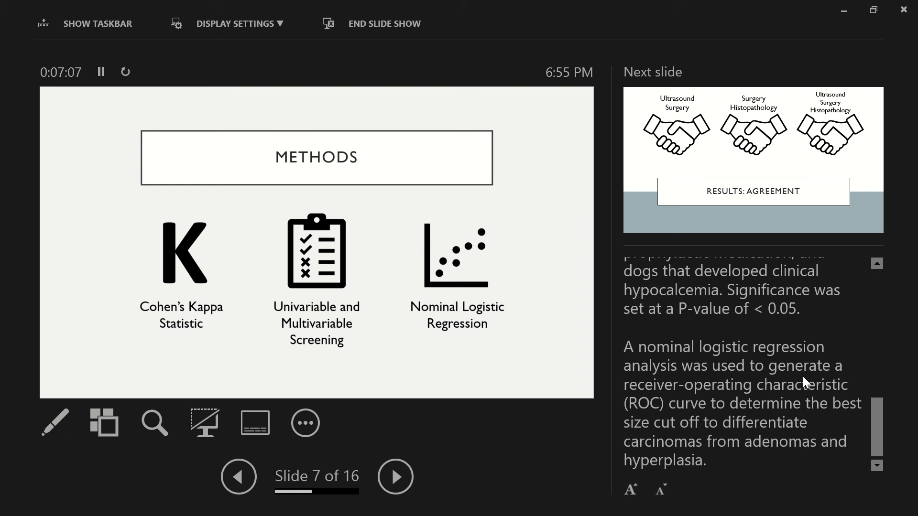
Step: Advance to slide 8's agreement results and read through its speaker notes
left_click(395, 476)
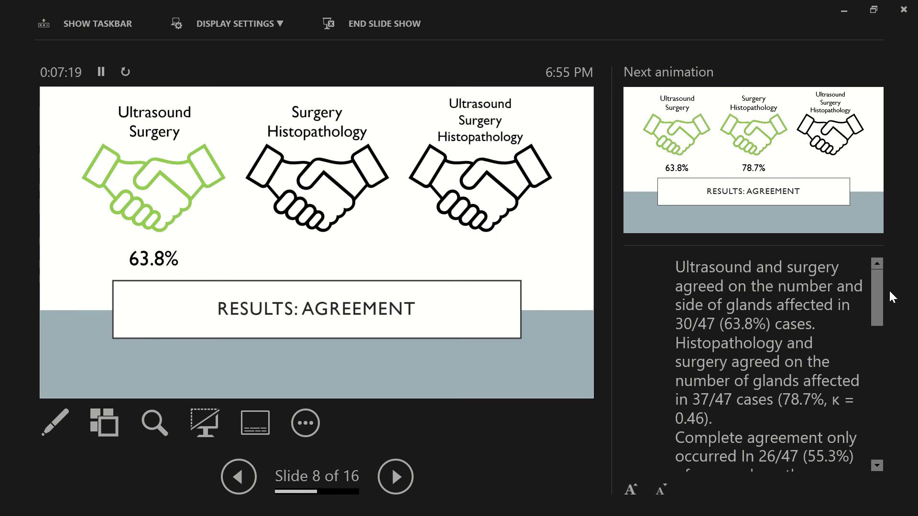
scroll("down", 3)
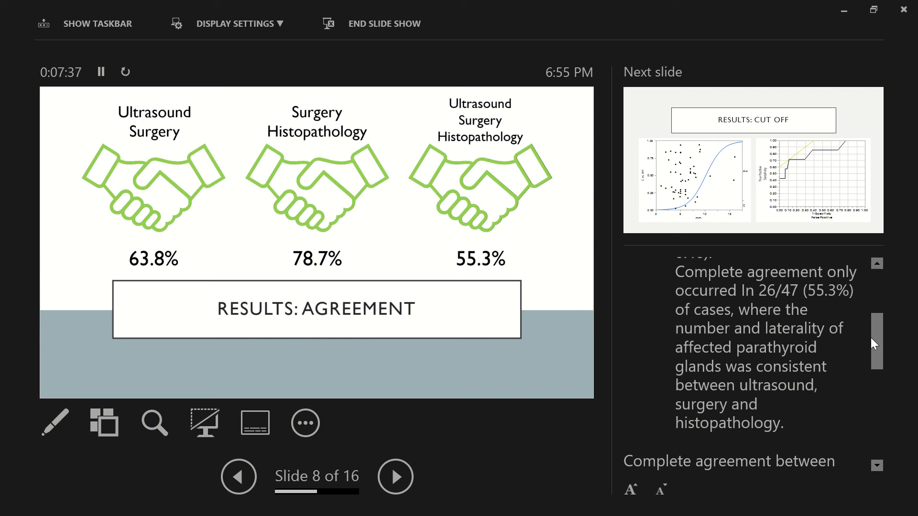
scroll("down", 3)
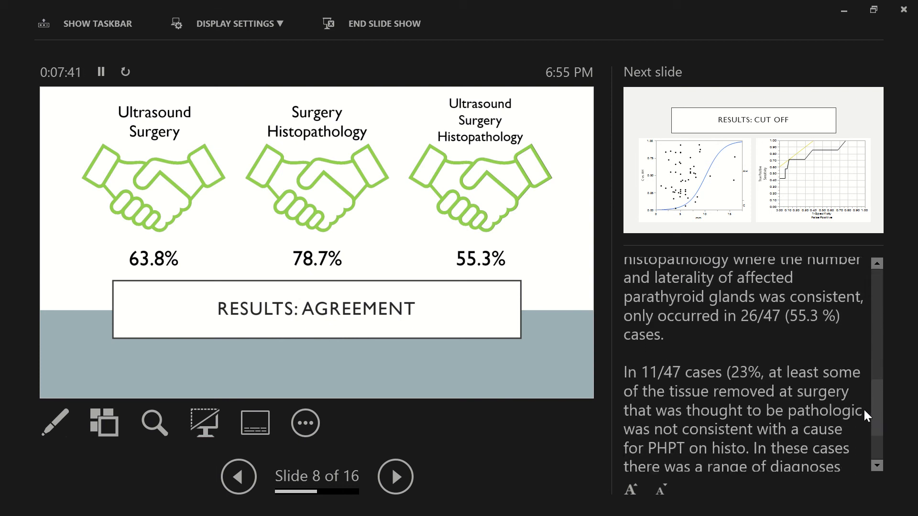
scroll("down", 3)
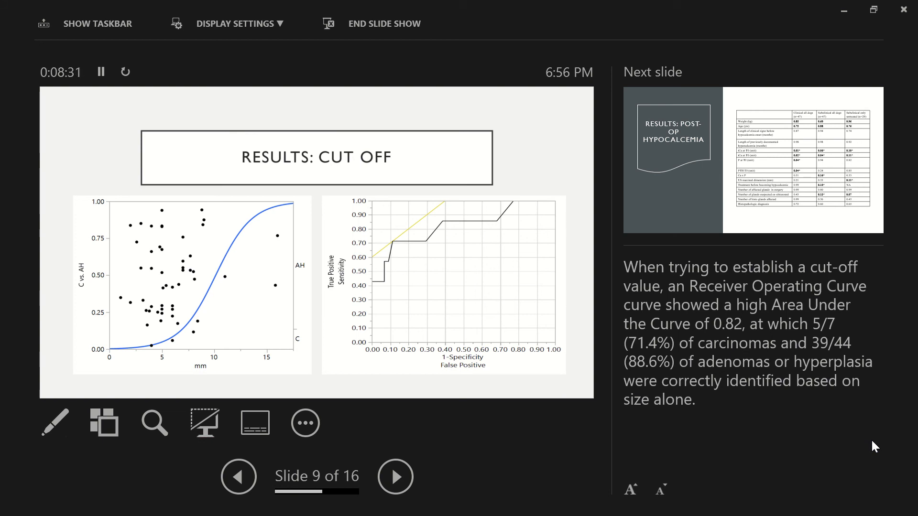
Step: Advance to slide 10, Results: Post-op Hypocalcemia, and read its full notes alongside the table
left_click(394, 476)
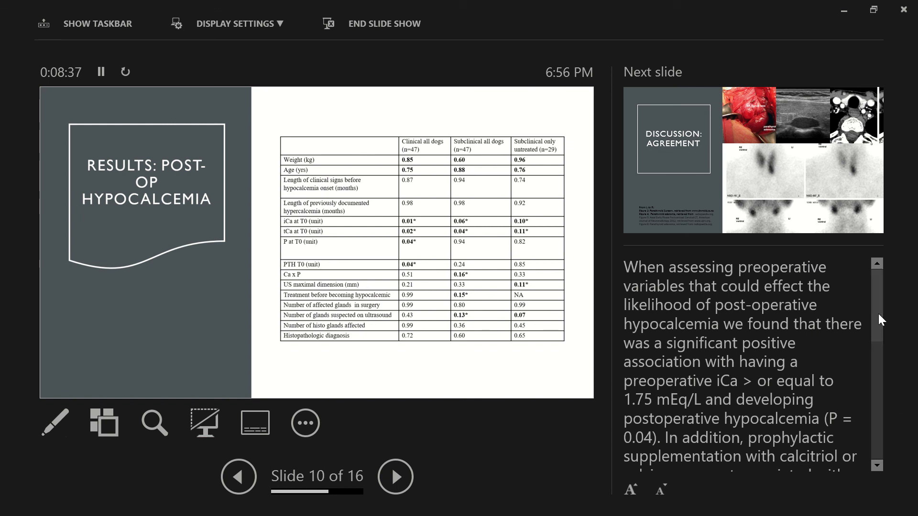
scroll("down", 3)
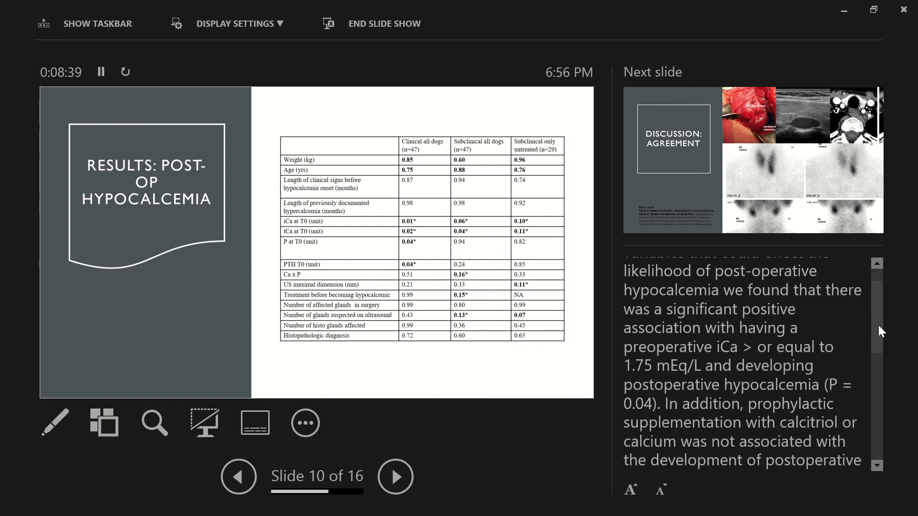
scroll("down", 3)
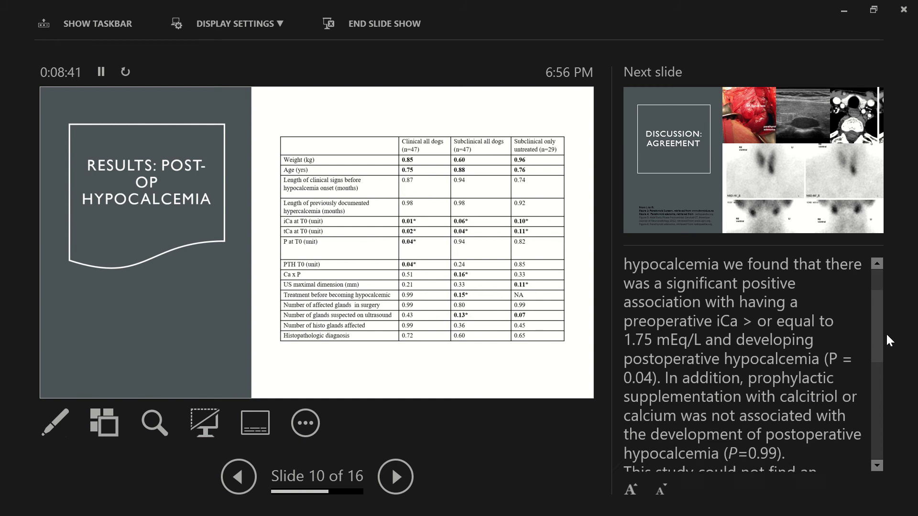
scroll("down", 3)
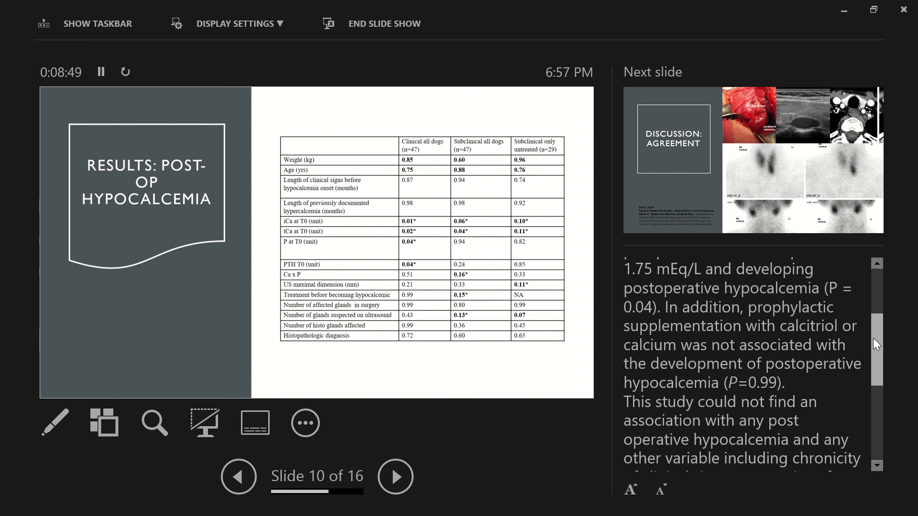
scroll("down", 3)
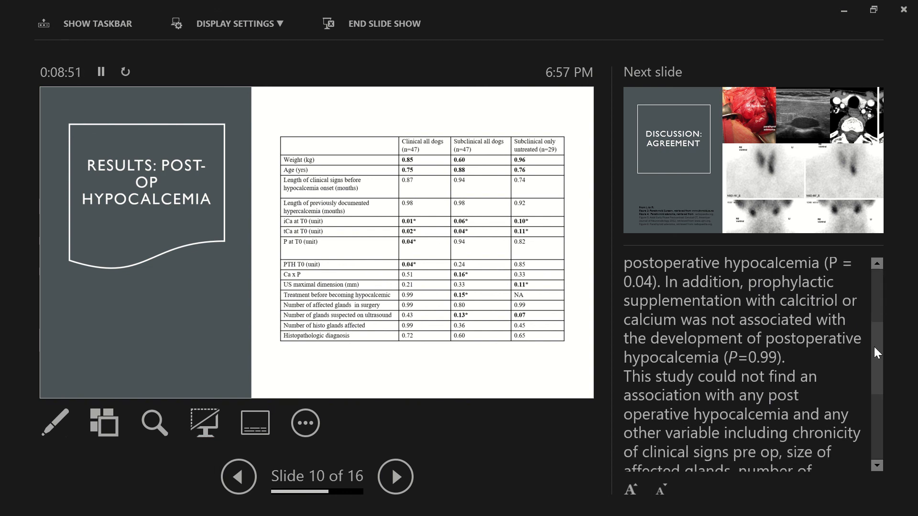
scroll("down", 3)
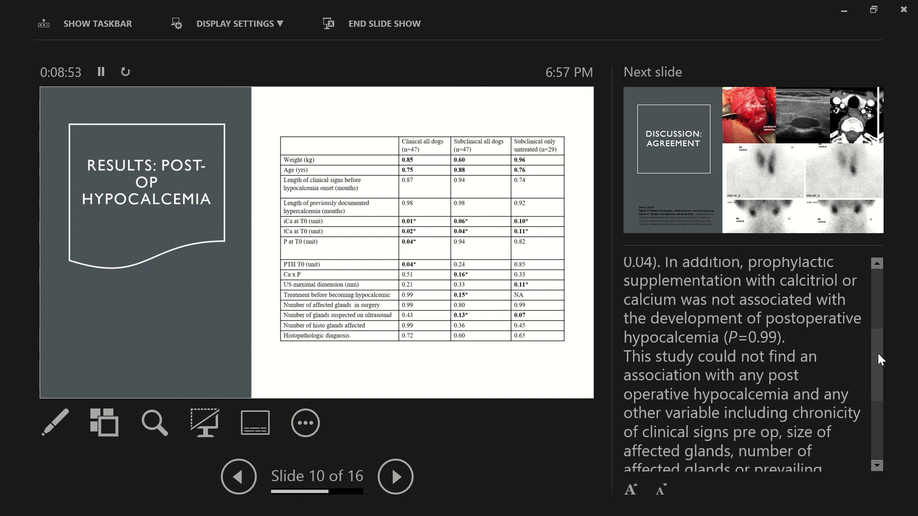
scroll("down", 3)
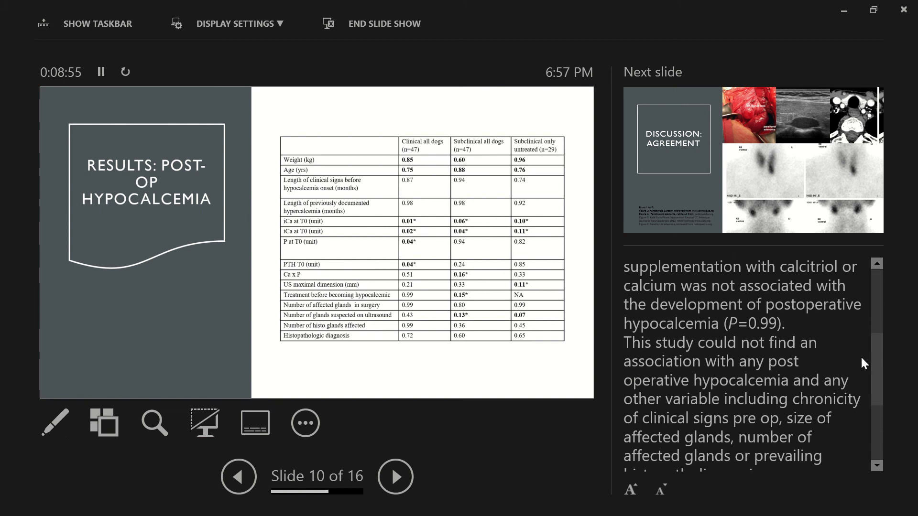
scroll("down", 3)
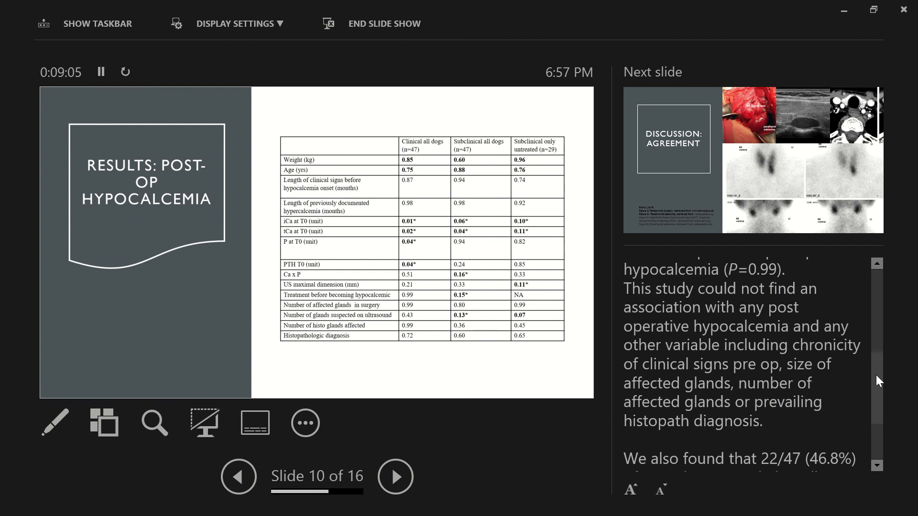
scroll("down", 3)
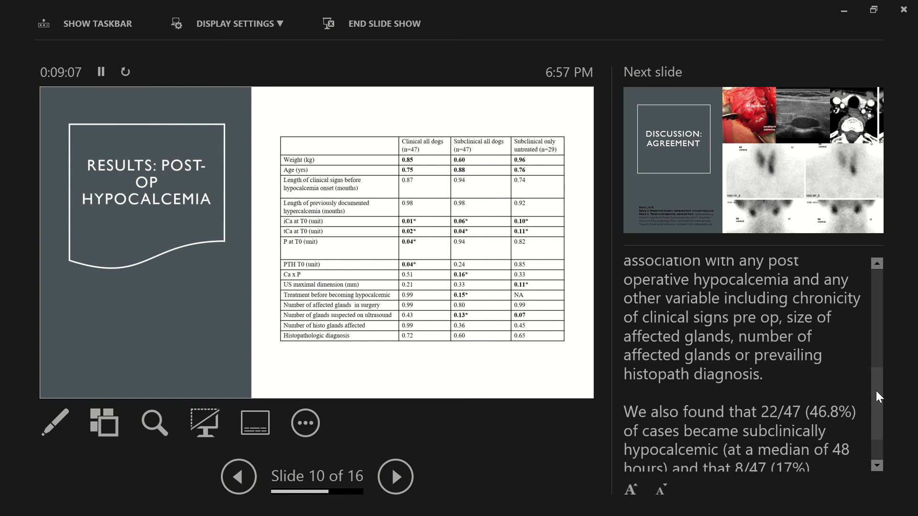
scroll("down", 3)
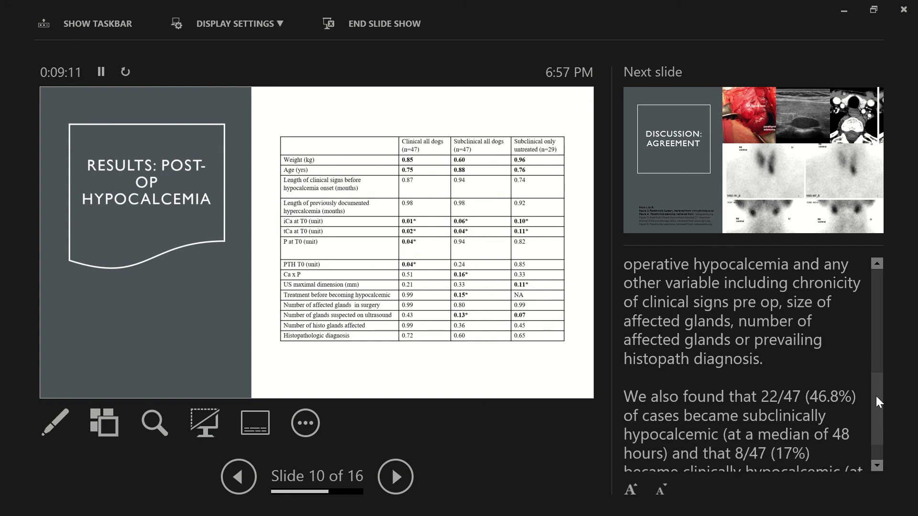
scroll("down", 3)
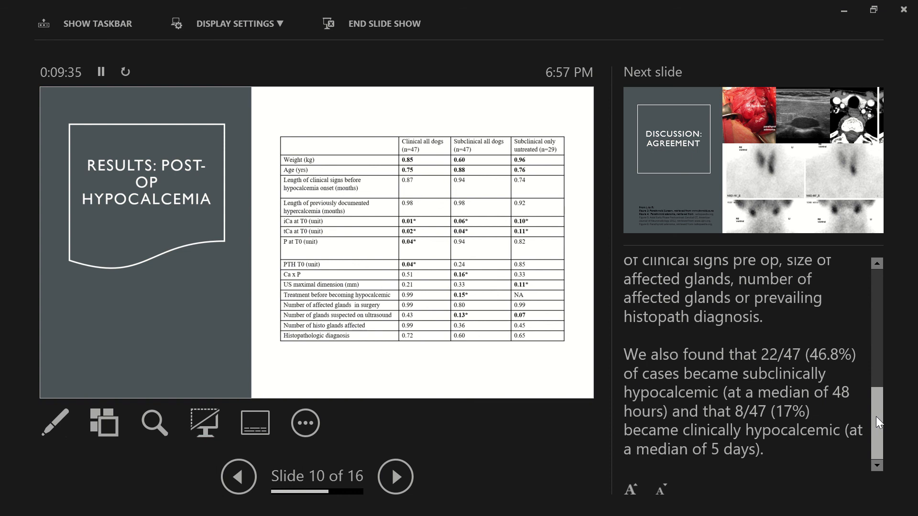
Step: Advance to slide 11, Discussion: Agreement, and read the first half of its notes
left_click(395, 476)
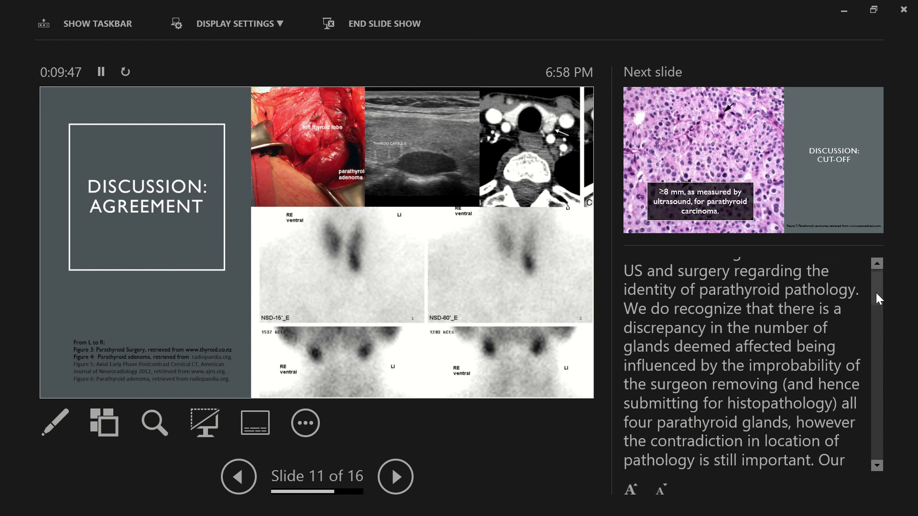
scroll("down", 3)
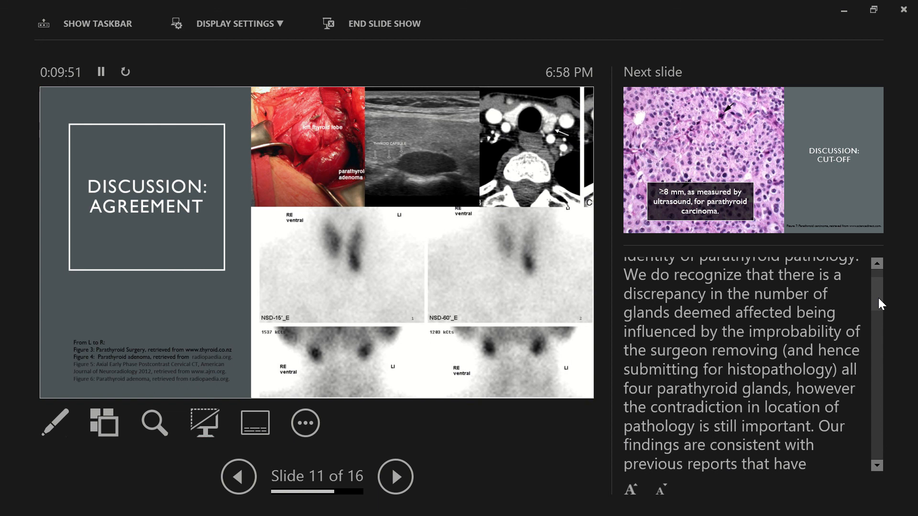
scroll("down", 3)
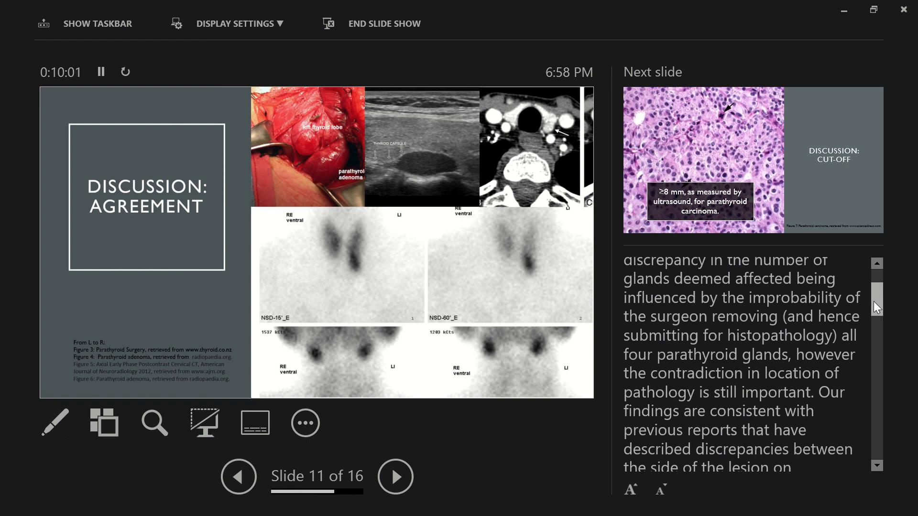
scroll("down", 3)
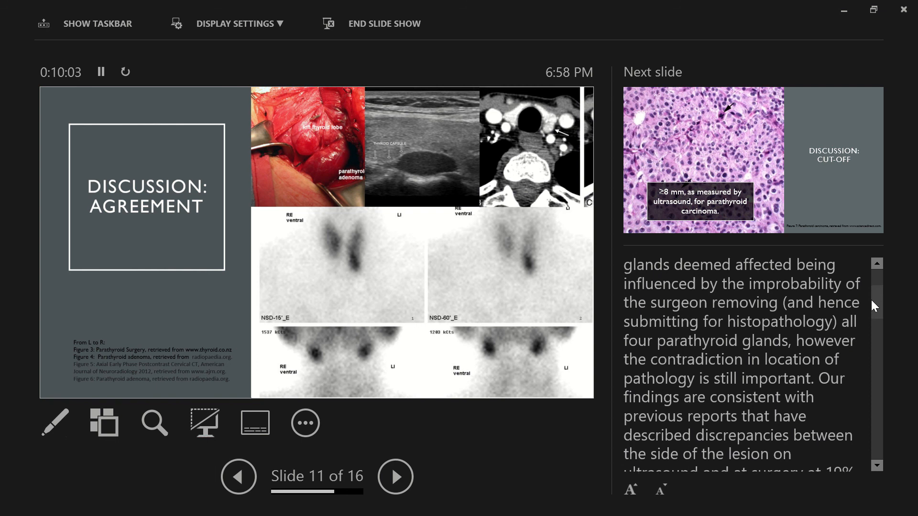
scroll("down", 3)
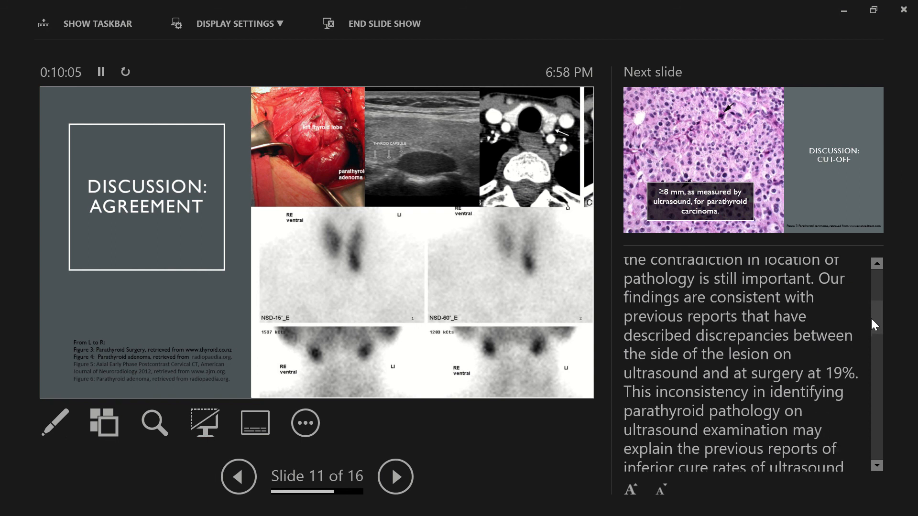
scroll("down", 3)
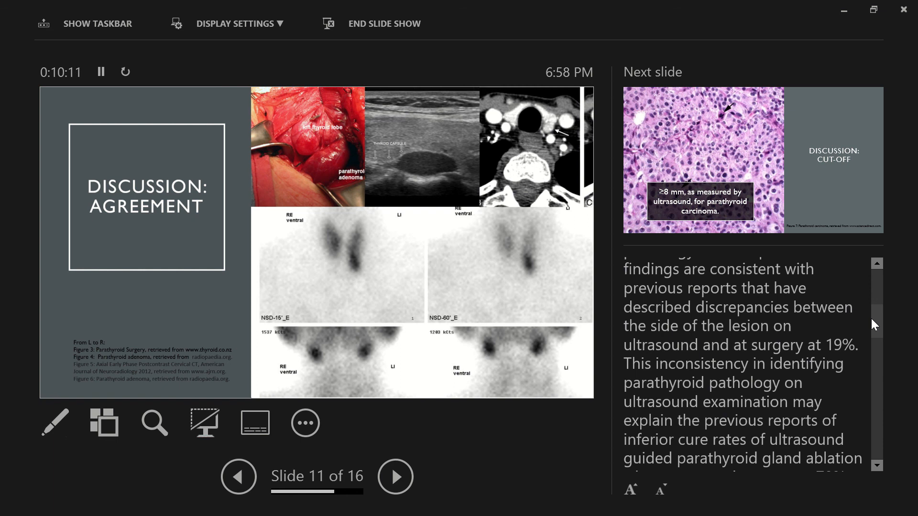
scroll("down", 3)
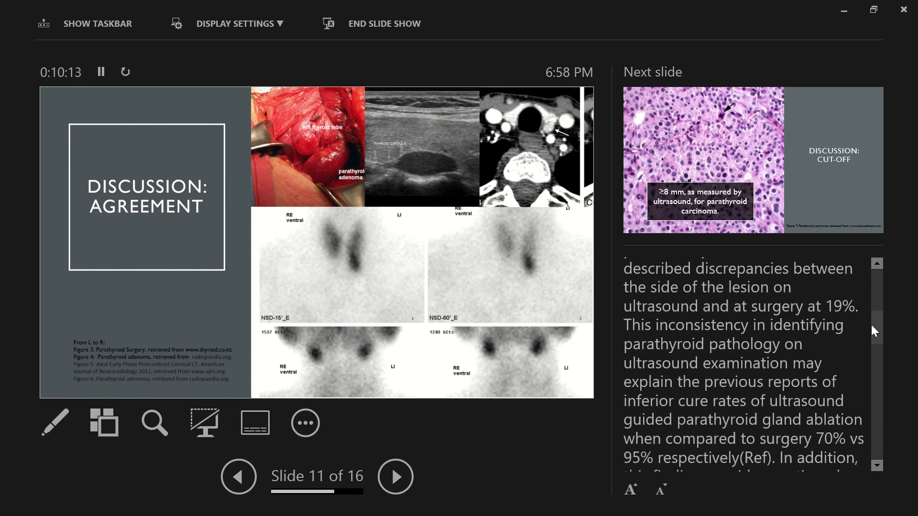
scroll("down", 3)
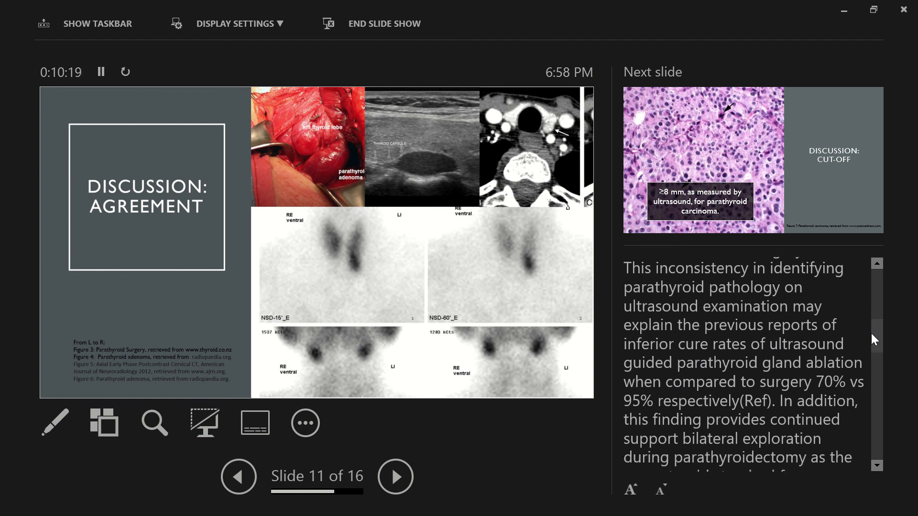
scroll("down", 3)
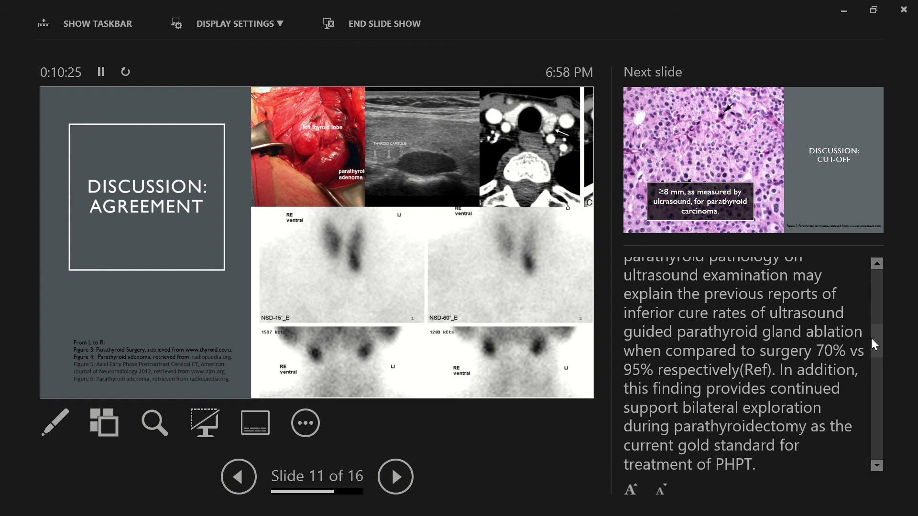
scroll("down", 3)
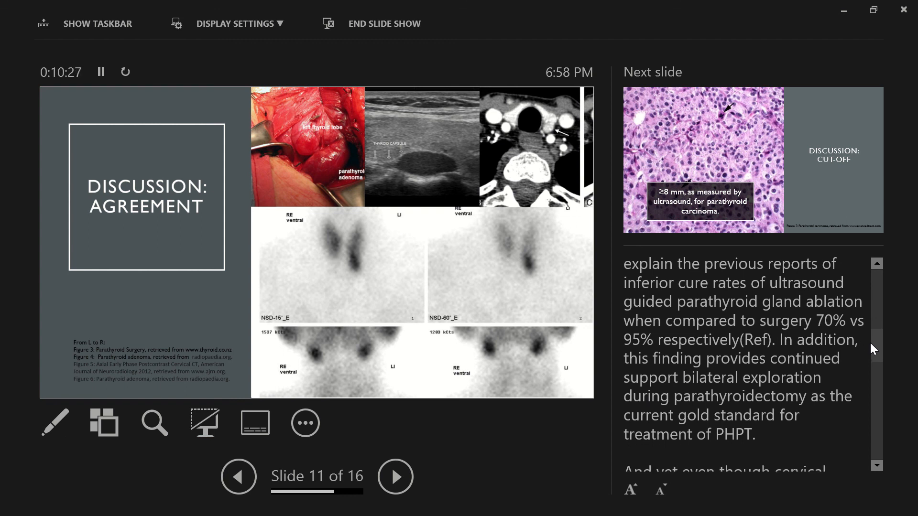
scroll("down", 3)
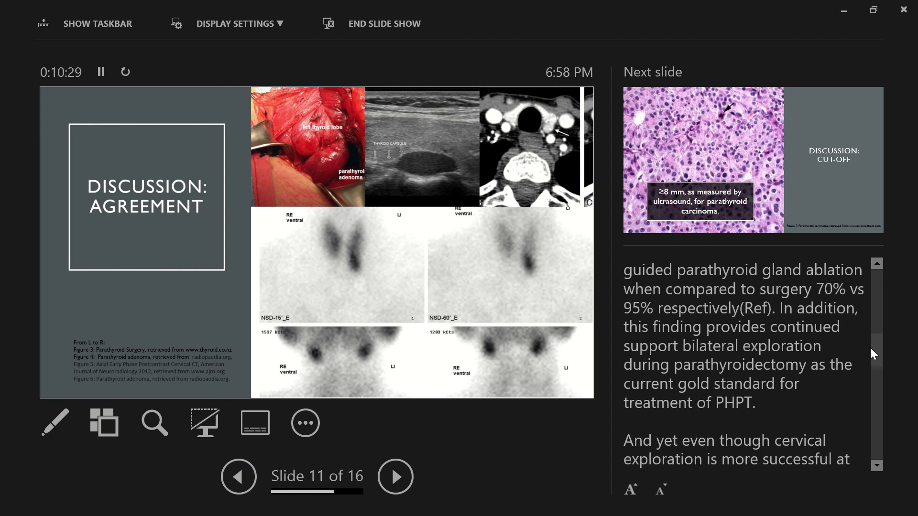
Step: Finish the Discussion: Agreement notes, then advance to slide 12, Discussion: Cut-Off
scroll("down", 3)
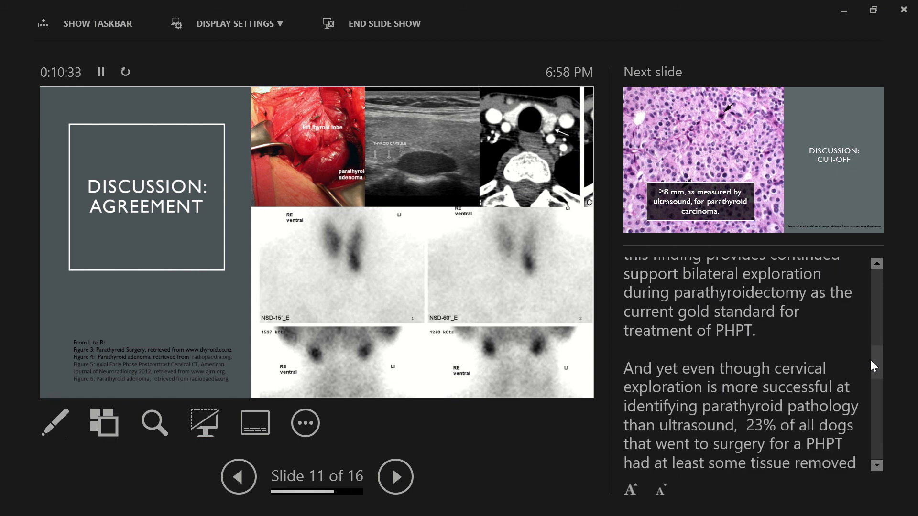
scroll("down", 3)
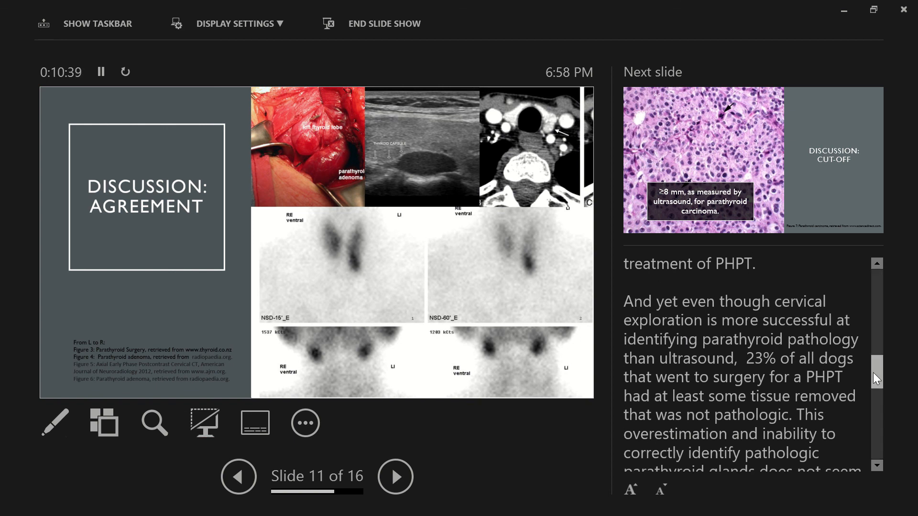
scroll("down", 3)
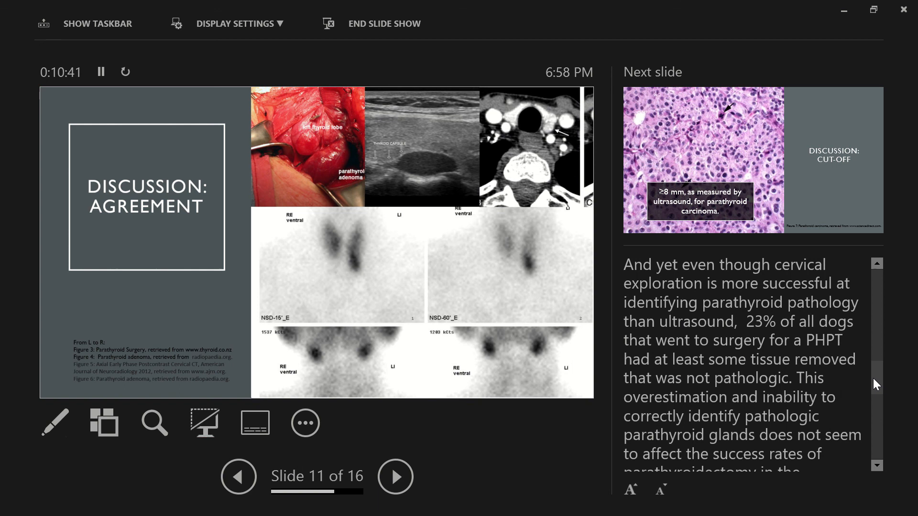
scroll("down", 3)
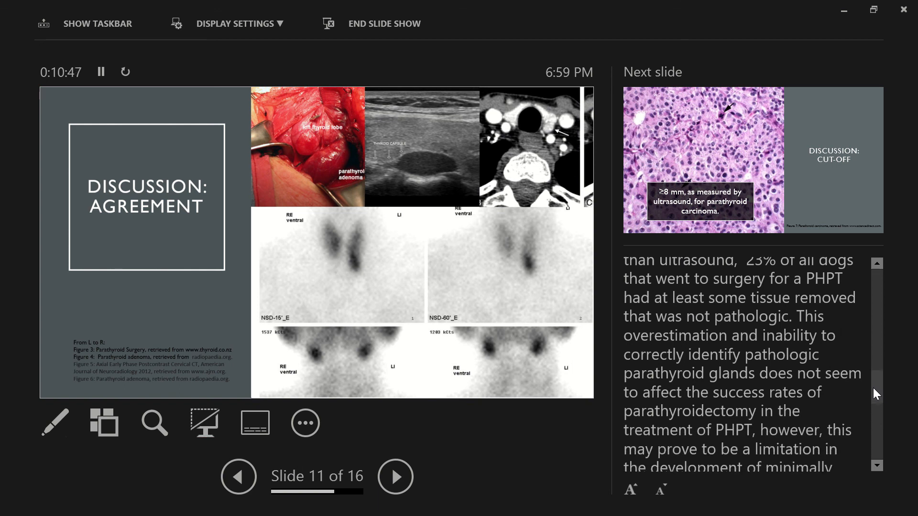
scroll("down", 3)
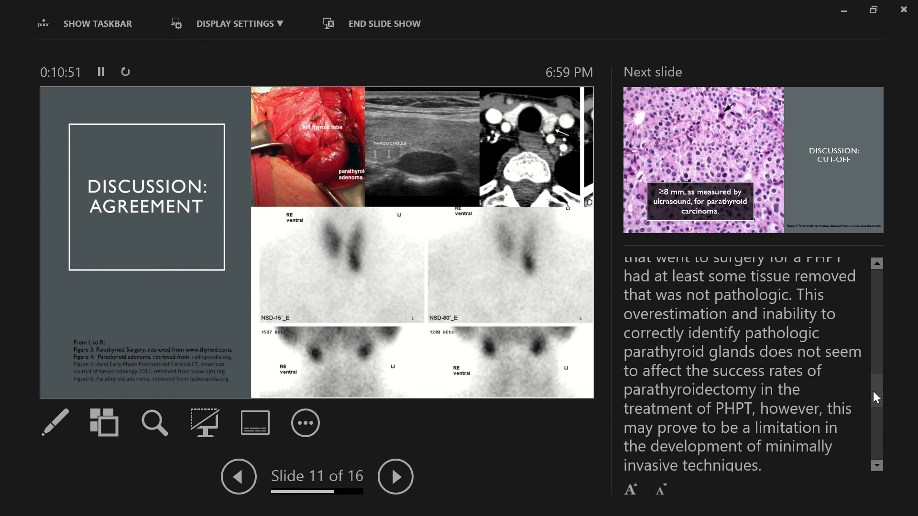
scroll("down", 3)
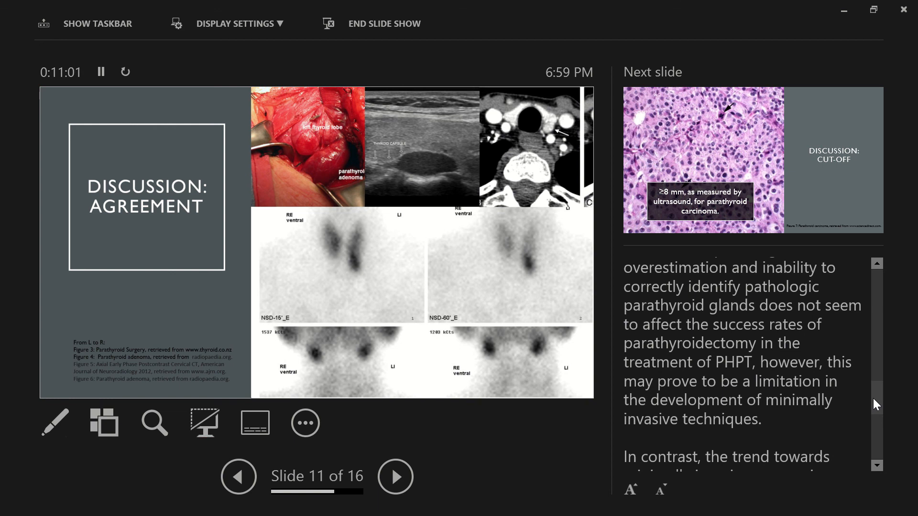
scroll("down", 3)
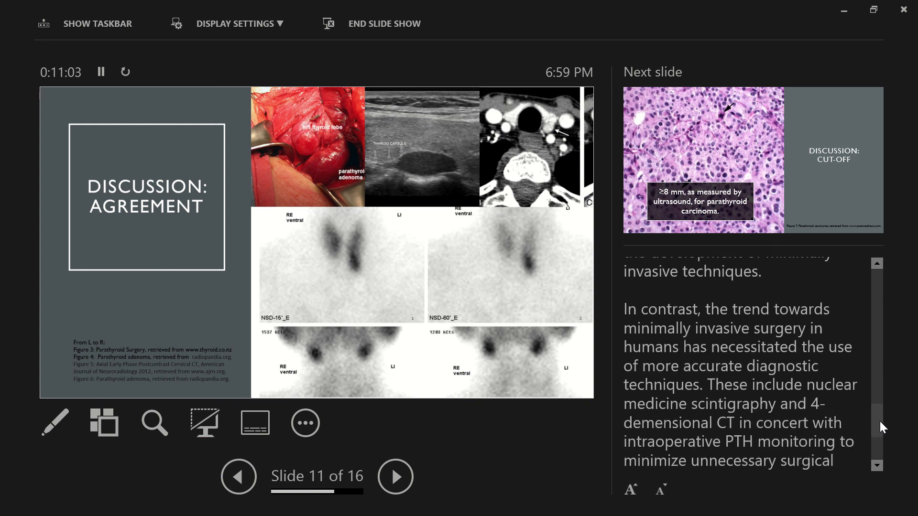
scroll("down", 3)
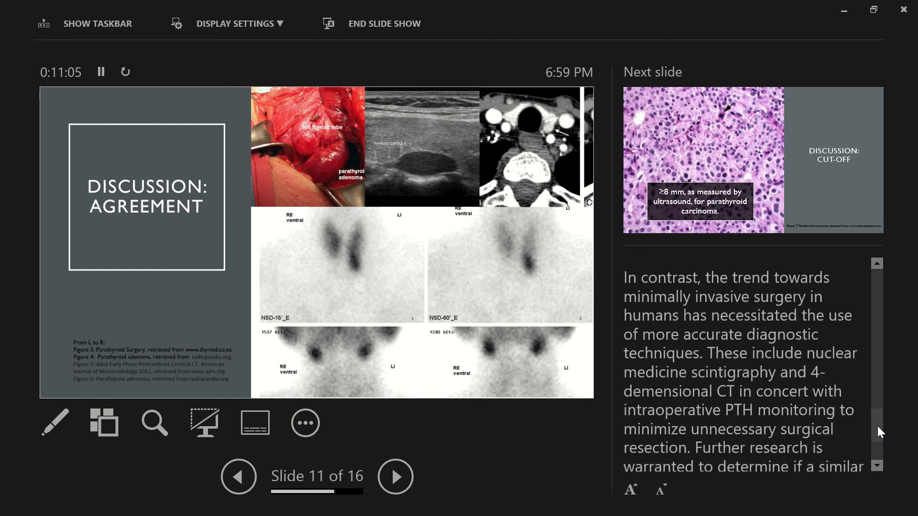
scroll("down", 3)
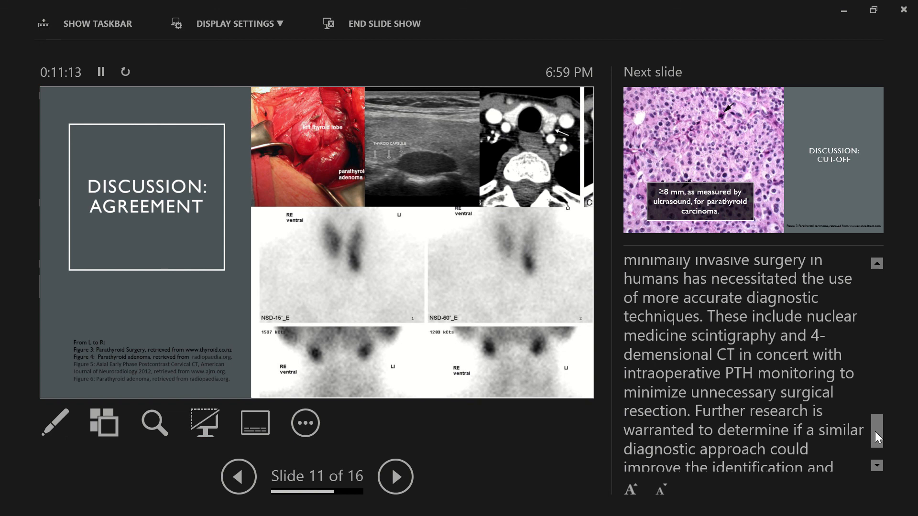
scroll("down", 3)
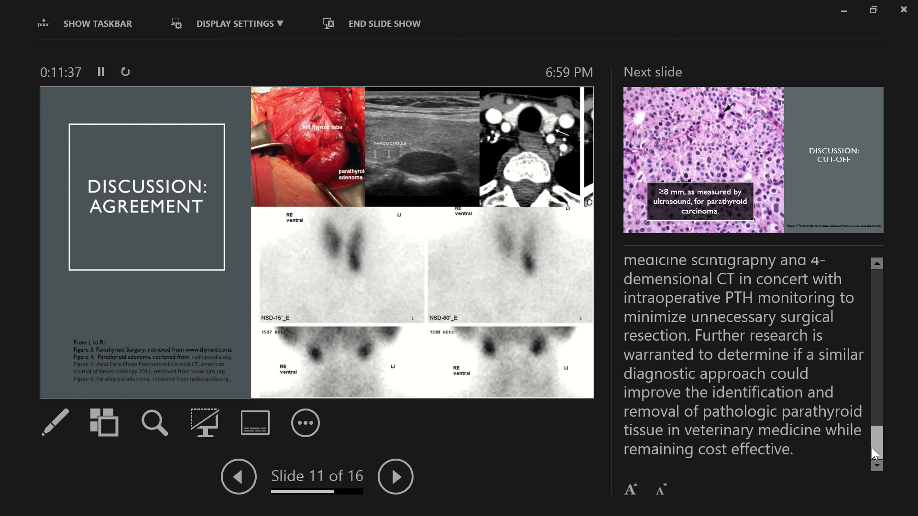
left_click(395, 476)
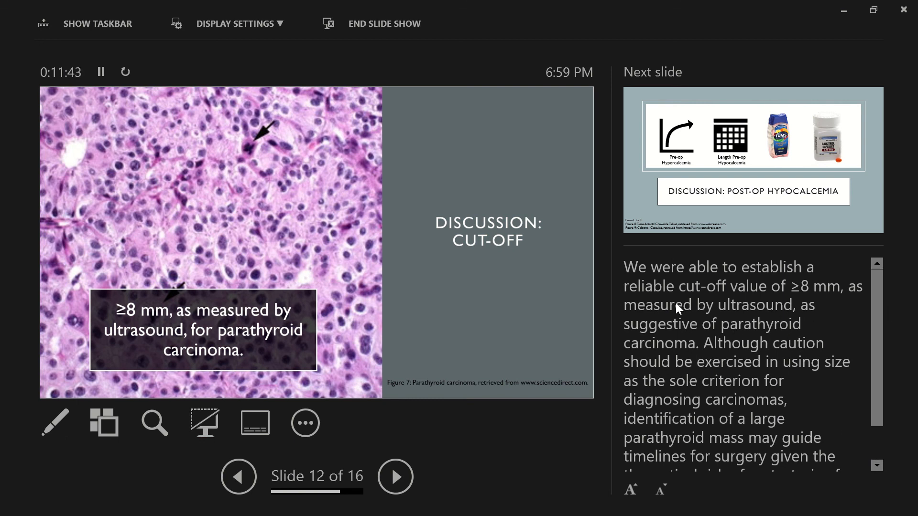
mouse_move(838, 318)
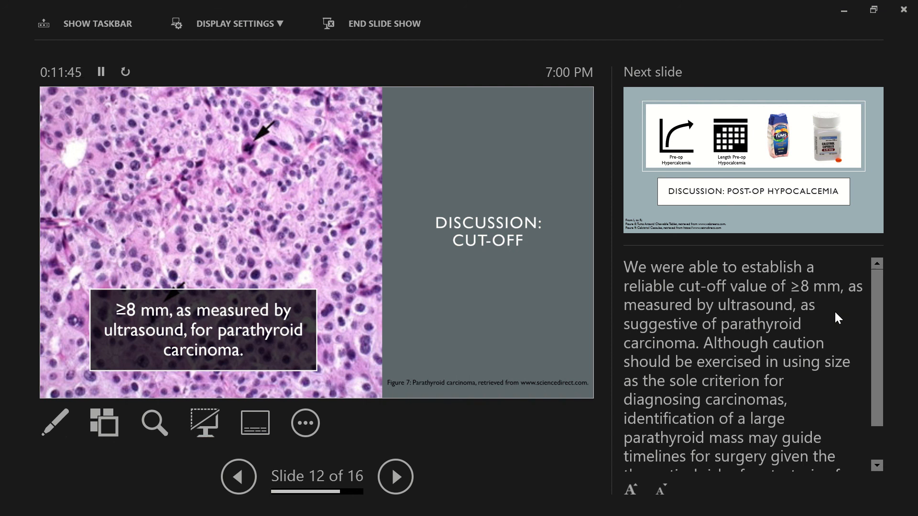
mouse_move(891, 334)
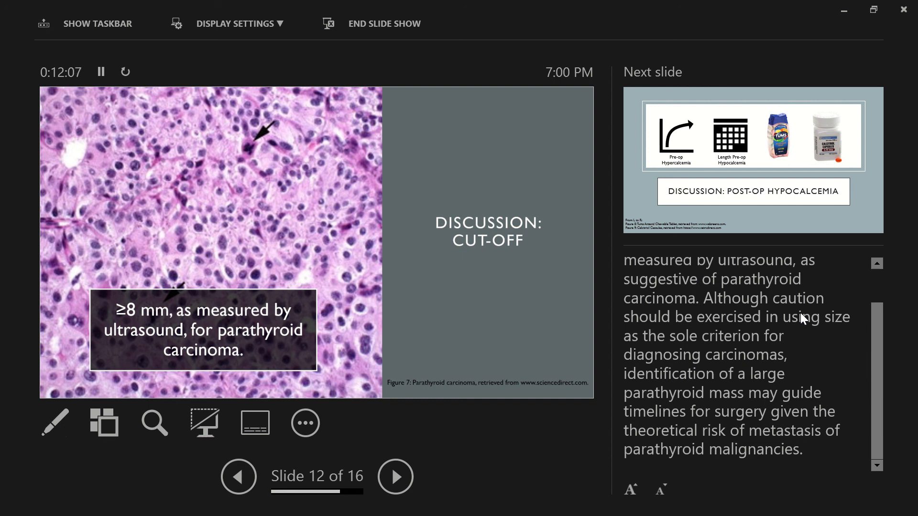
Step: Advance from the Cut-Off slide to slide 13, Discussion: Post-Op Hypocalcemia
left_click(394, 476)
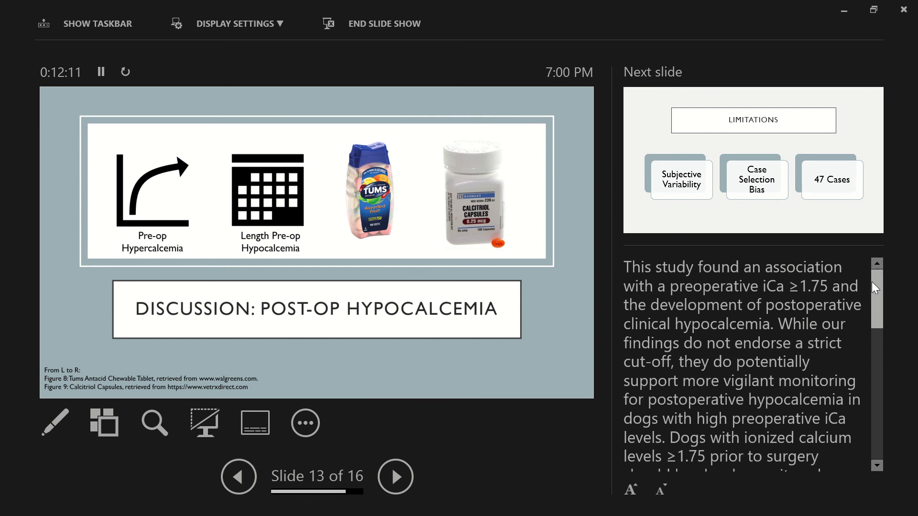
Step: Read slide 13's post-op hypocalcemia notes to the end and advance to slide 14, Limitations
scroll("down", 3)
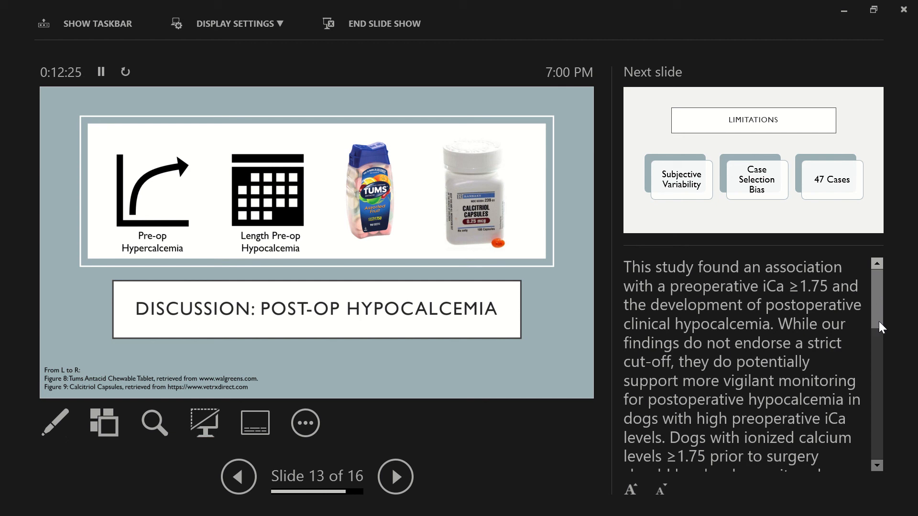
scroll("down", 3)
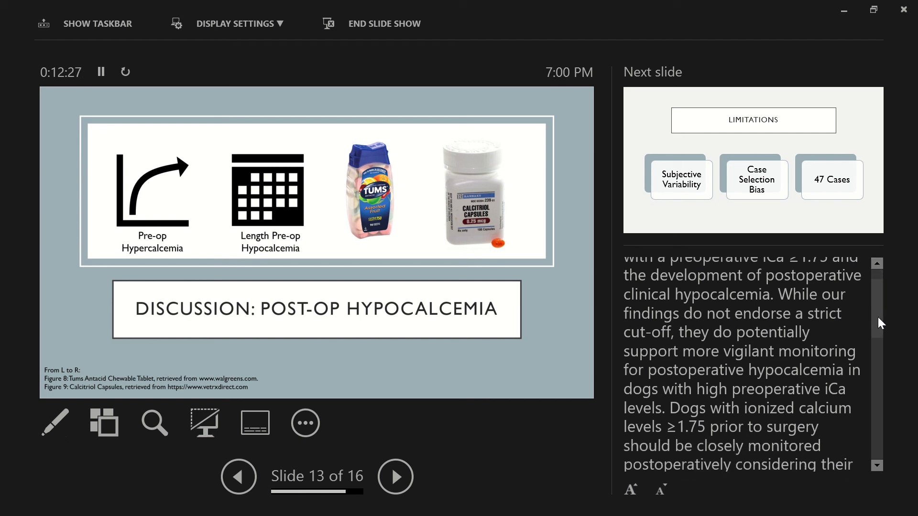
scroll("down", 3)
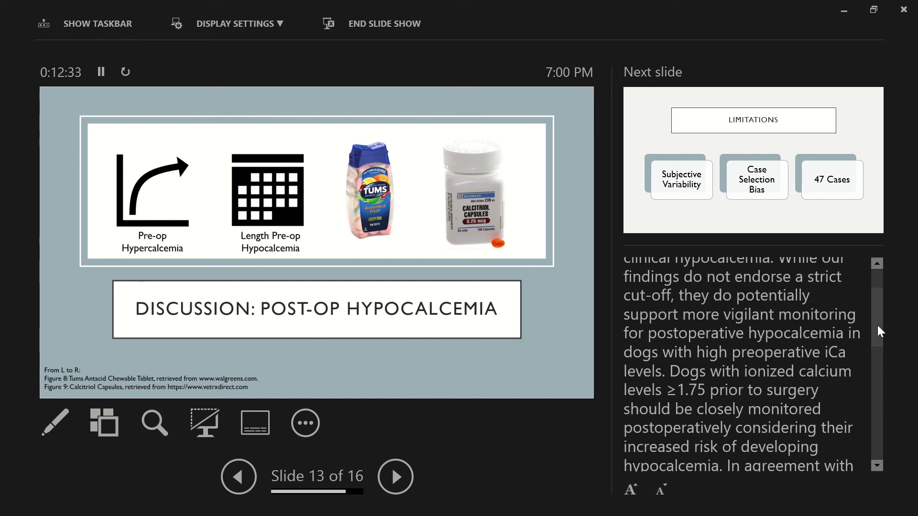
scroll("down", 3)
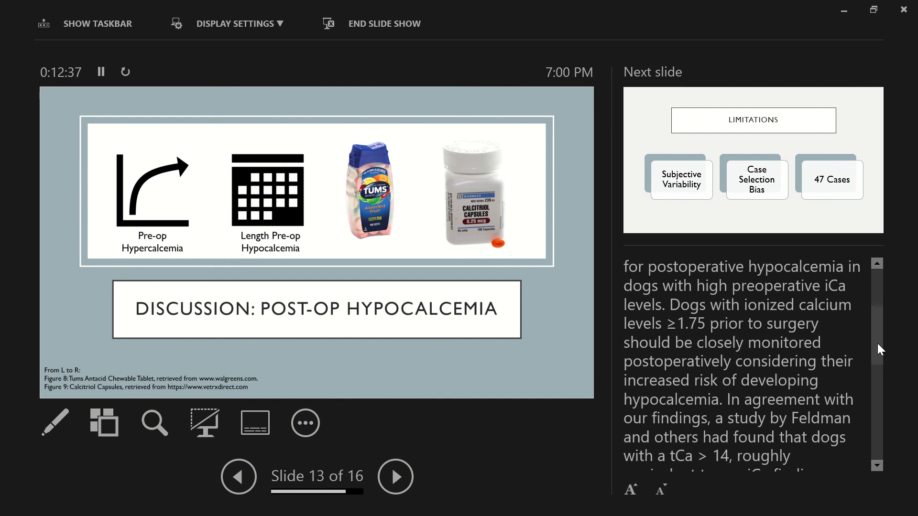
scroll("down", 3)
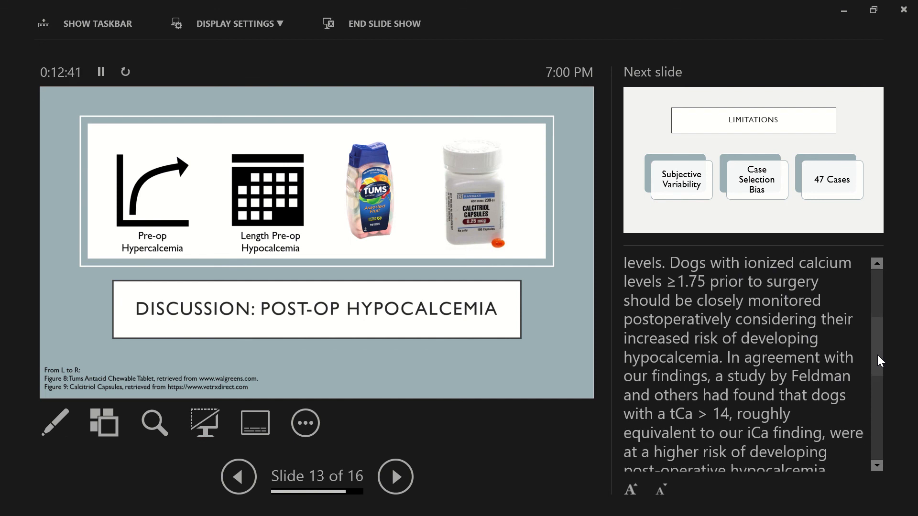
scroll("down", 3)
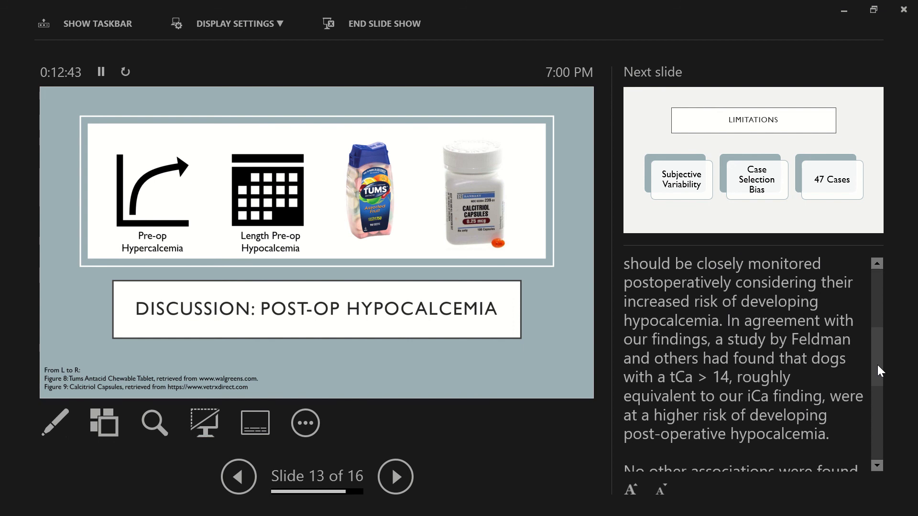
scroll("down", 3)
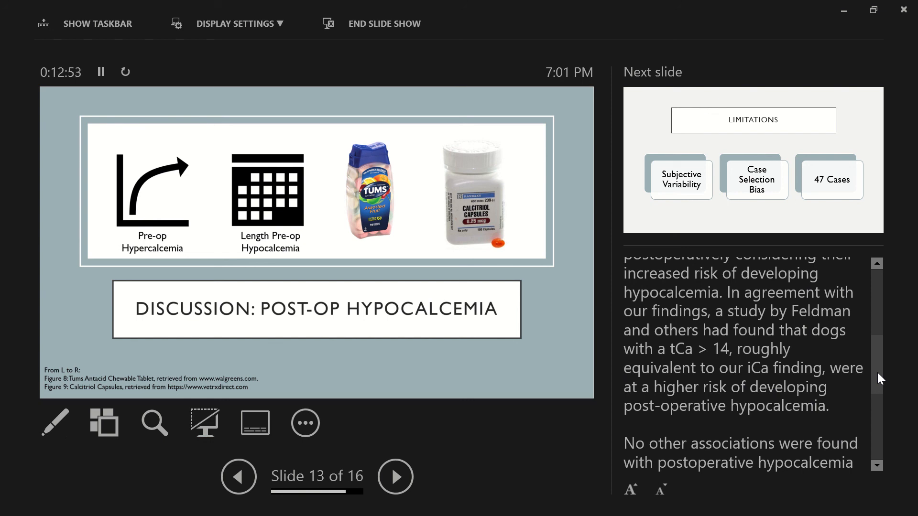
scroll("down", 3)
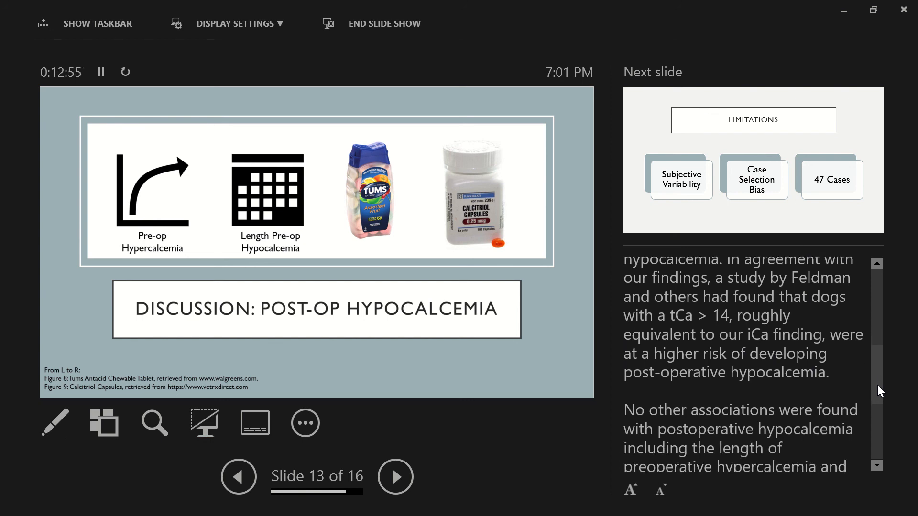
scroll("down", 3)
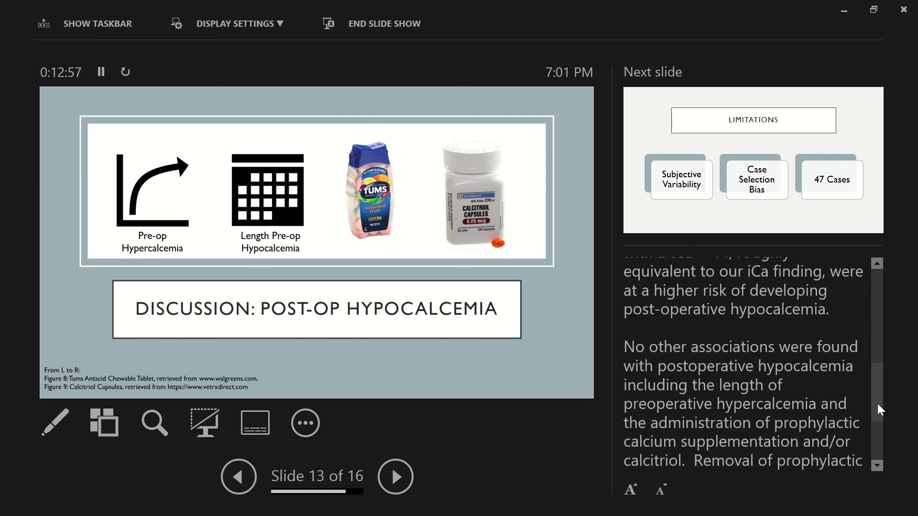
scroll("down", 3)
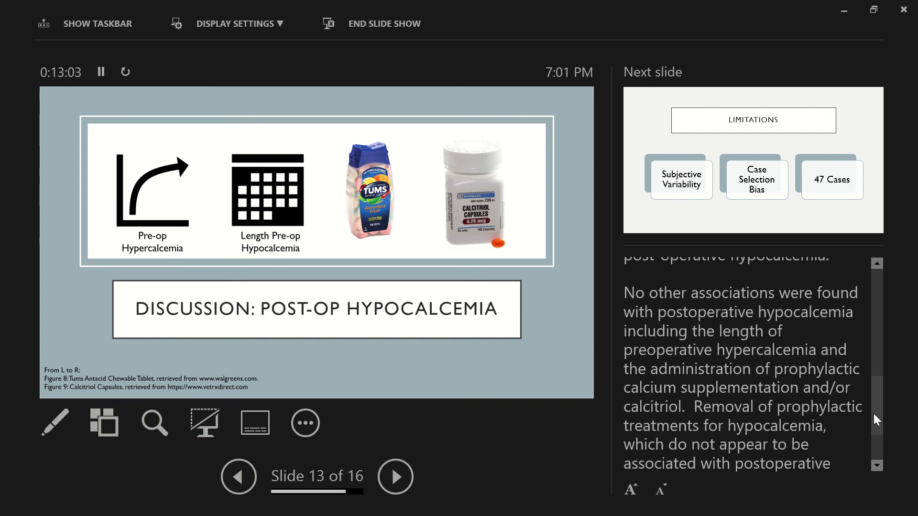
scroll("down", 3)
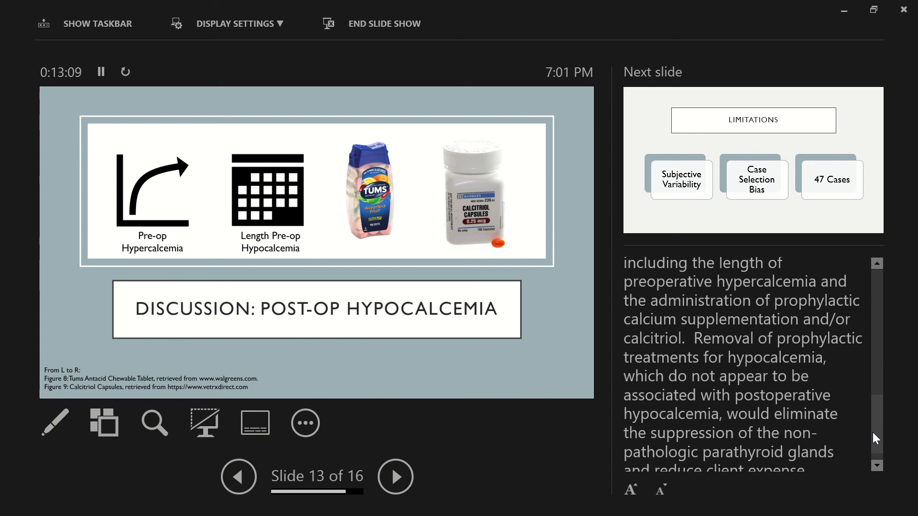
scroll("down", 3)
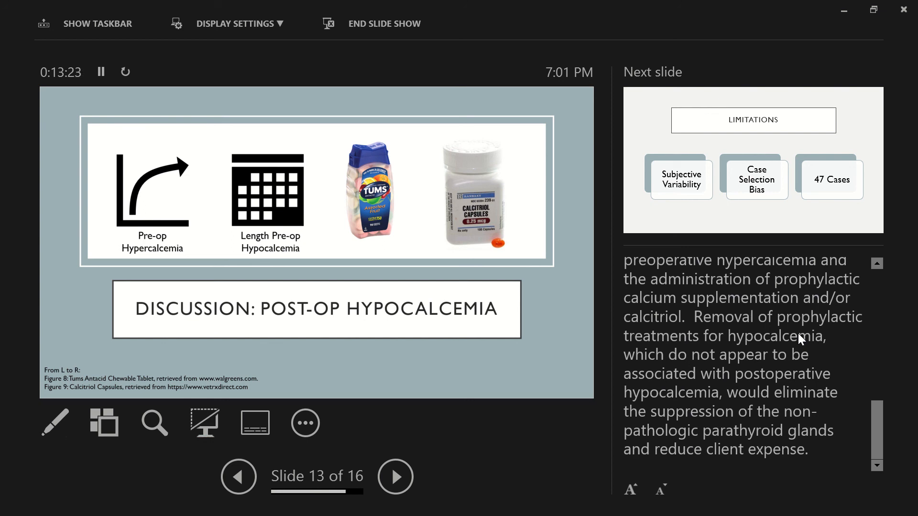
left_click(394, 476)
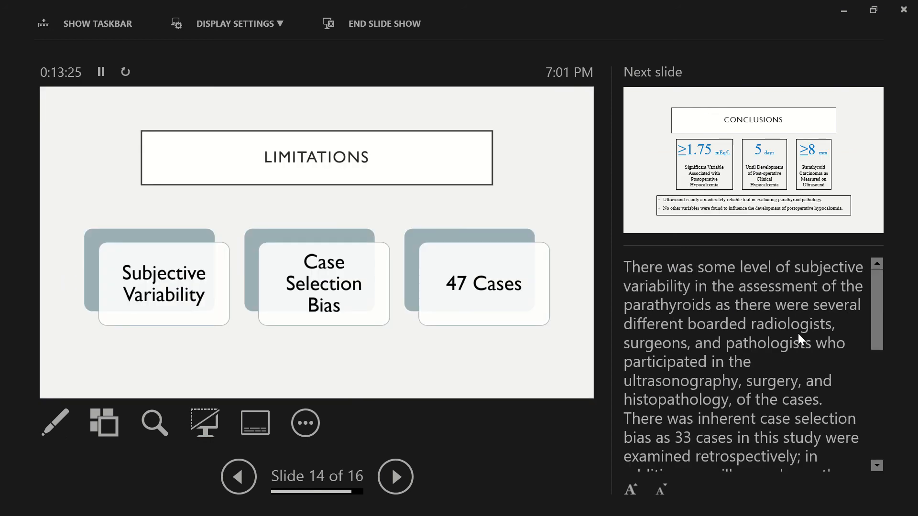
mouse_move(889, 303)
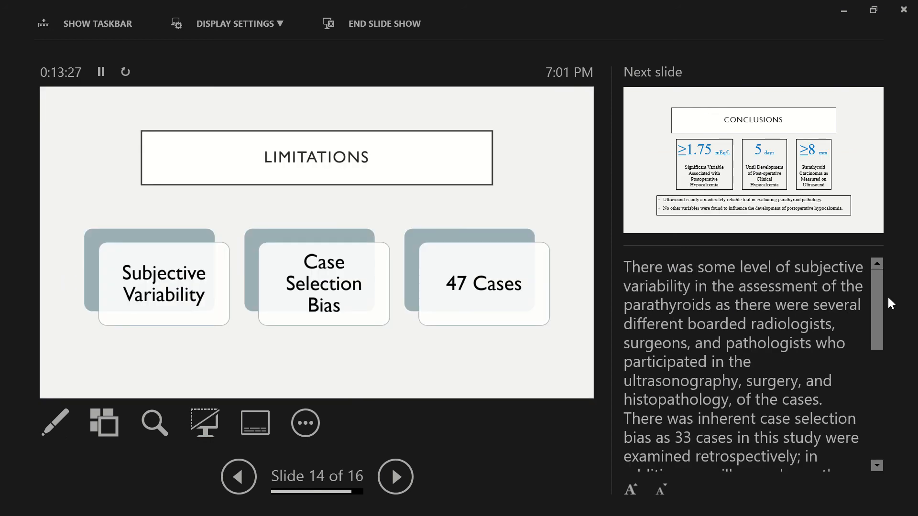
Step: Read slide 14's Limitations notes to the end and advance to slide 15, Conclusions
scroll("down", 3)
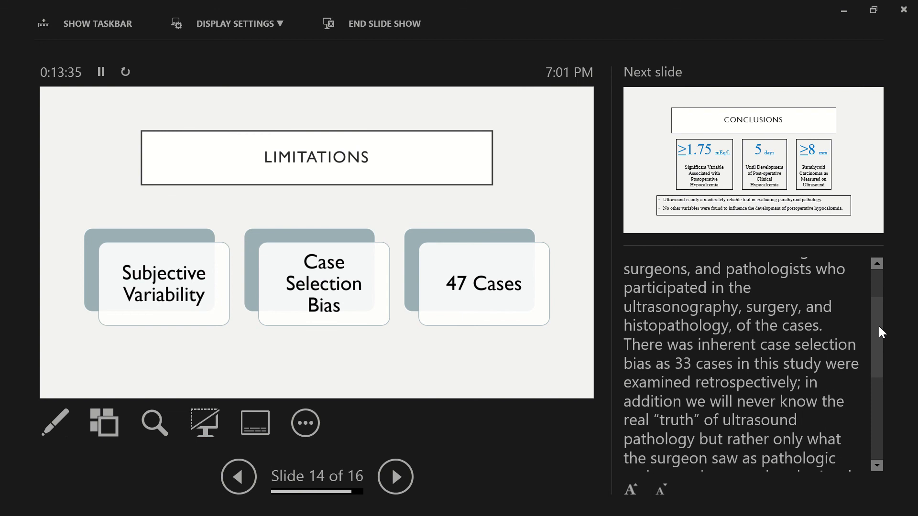
scroll("down", 3)
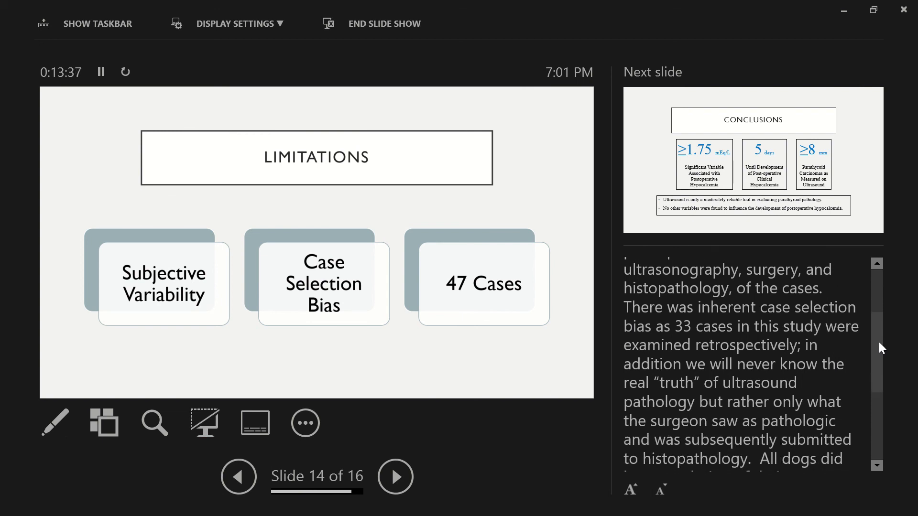
scroll("down", 3)
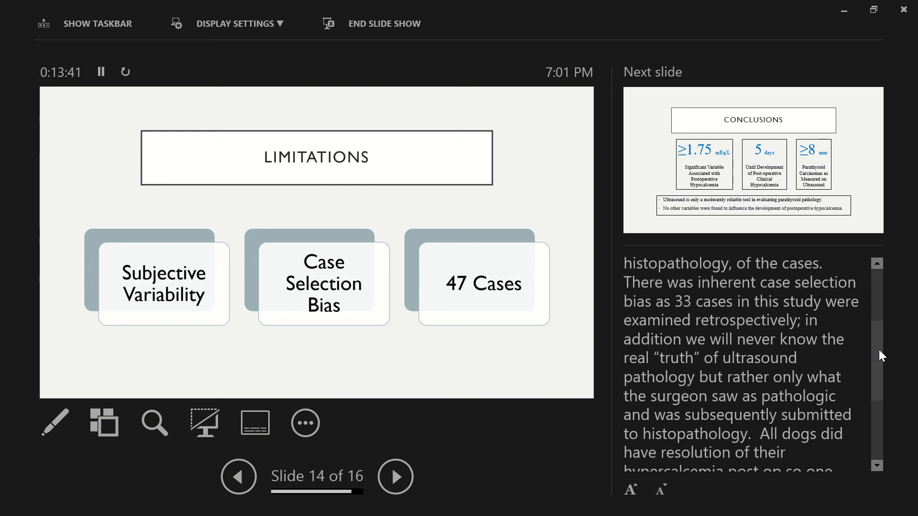
scroll("down", 3)
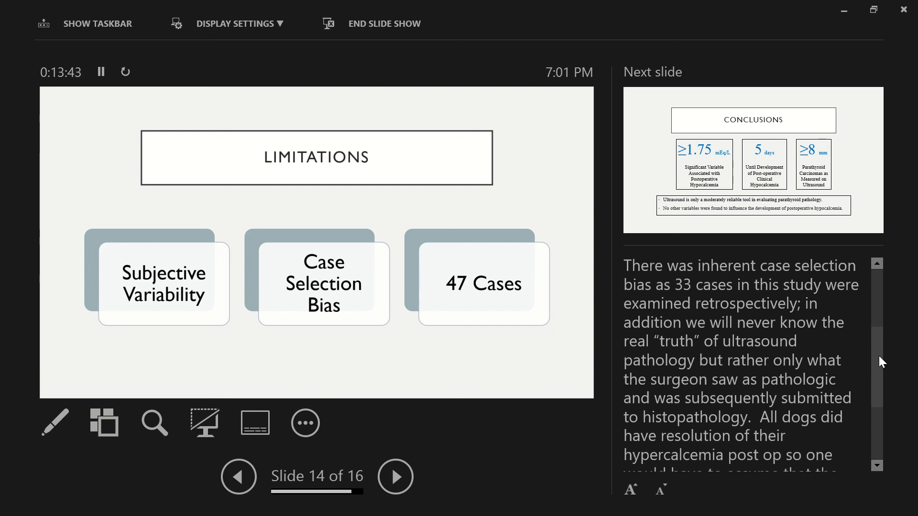
scroll("down", 3)
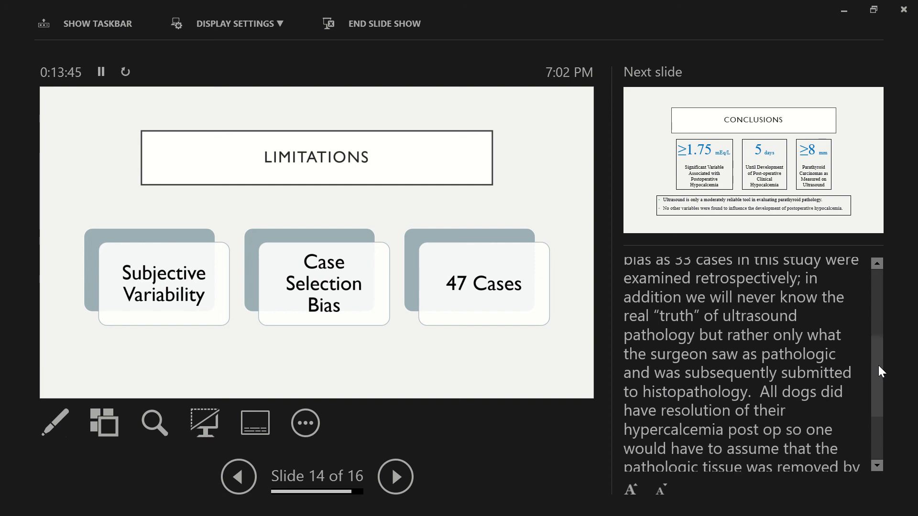
scroll("down", 3)
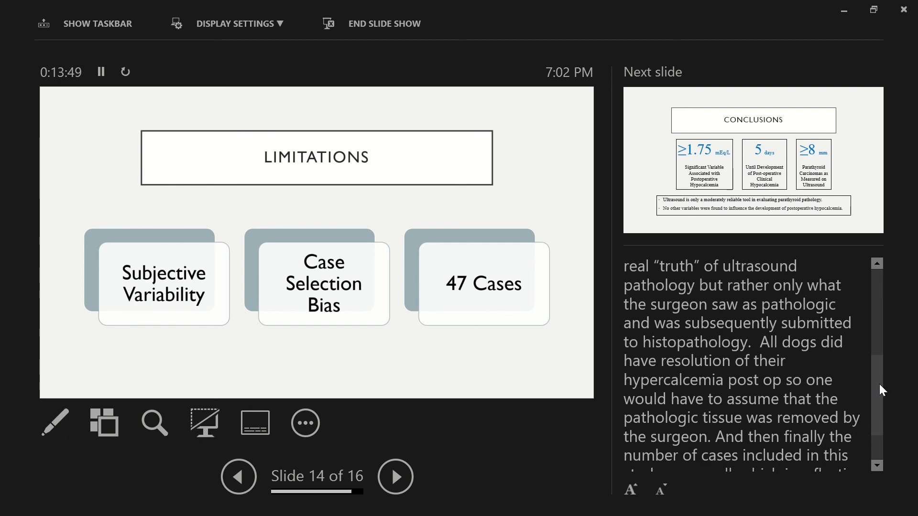
scroll("down", 3)
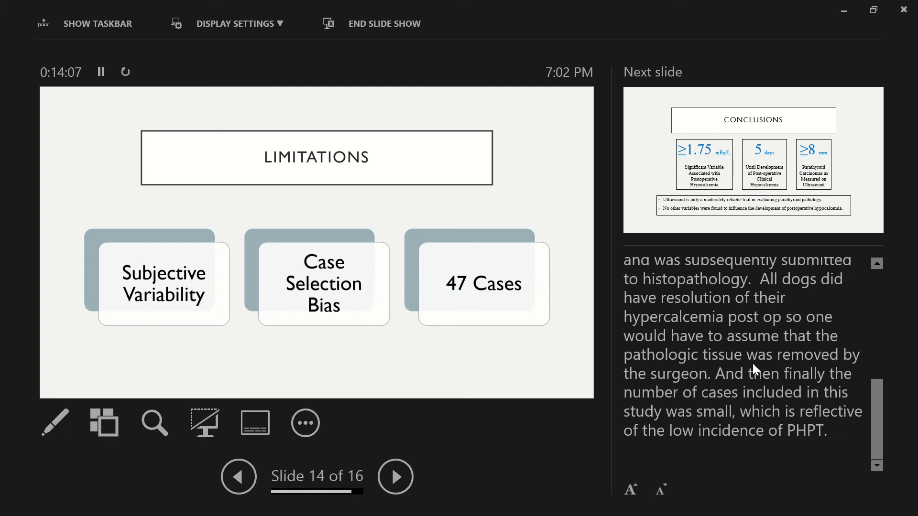
left_click(395, 476)
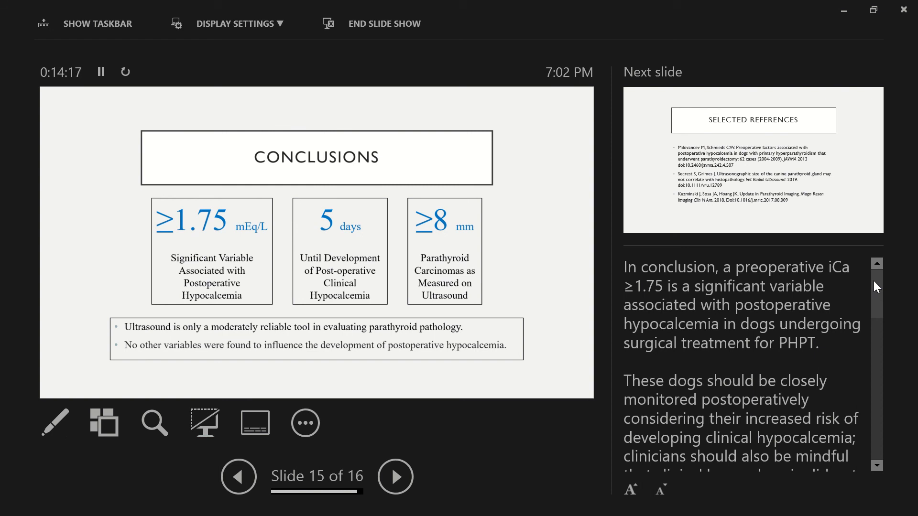
Step: Read slide 15's Conclusions notes to the end and advance to slide 16, Selected References
scroll("down", 3)
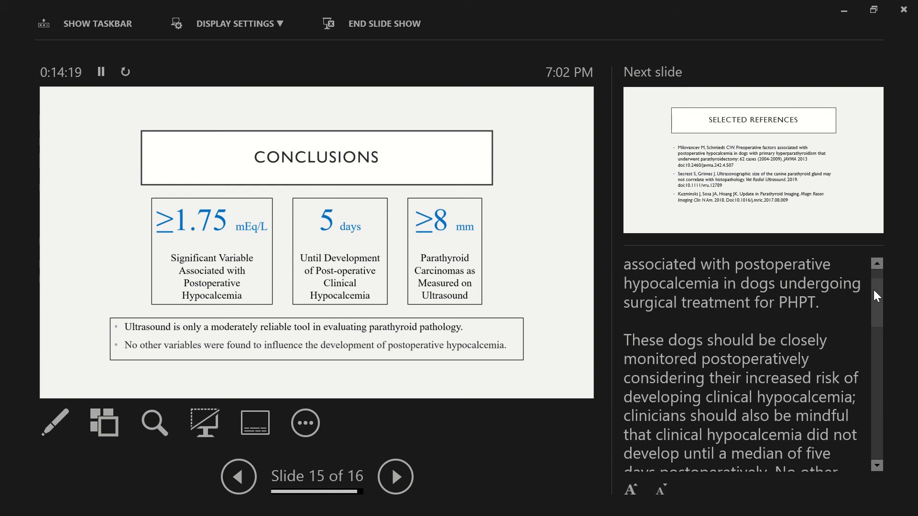
scroll("down", 3)
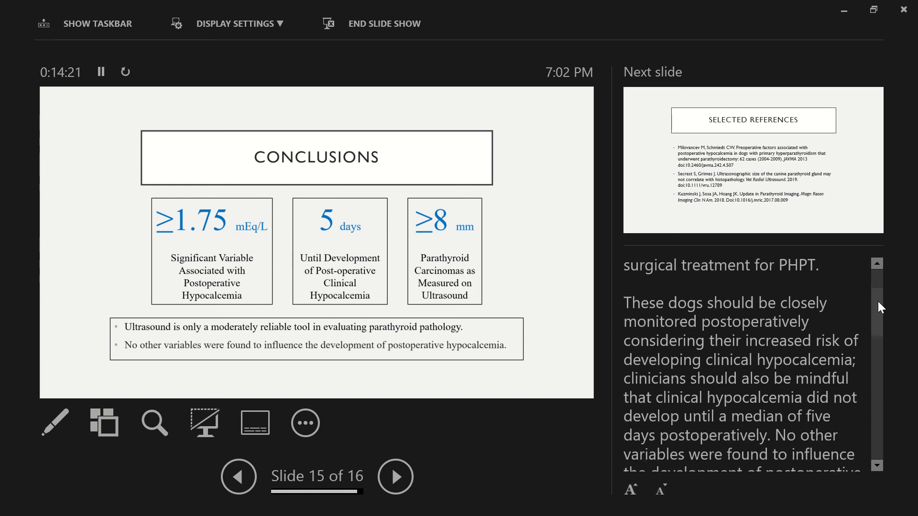
scroll("down", 3)
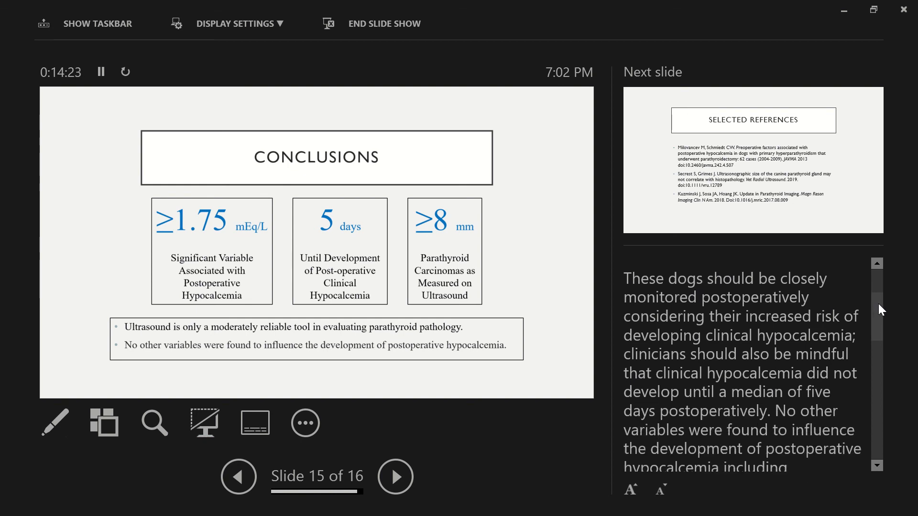
scroll("down", 3)
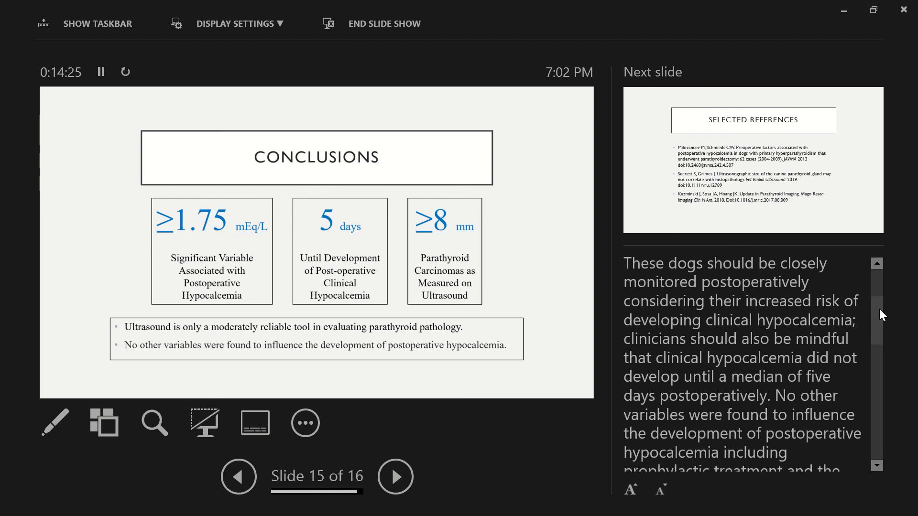
scroll("down", 3)
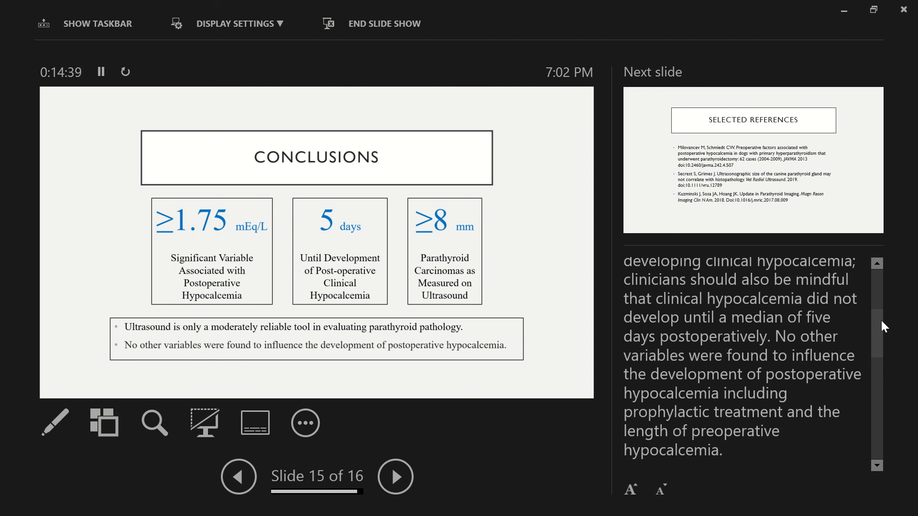
scroll("down", 3)
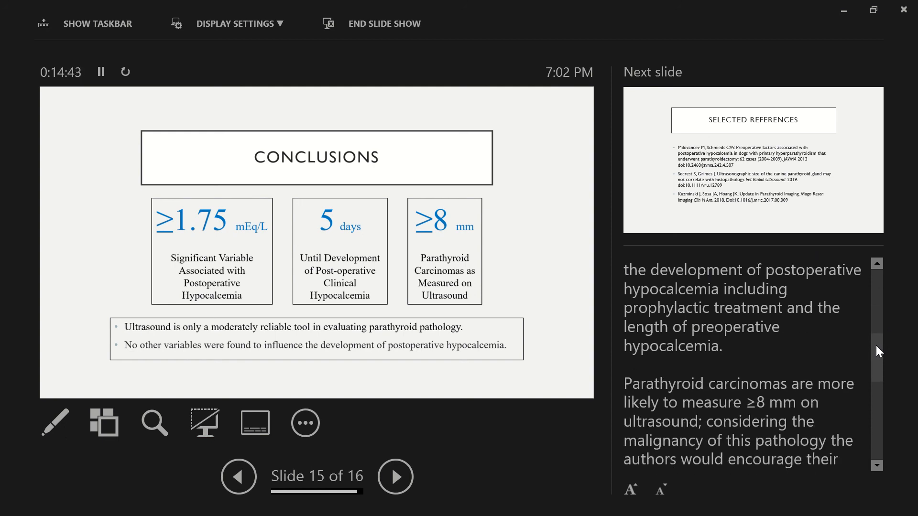
scroll("down", 3)
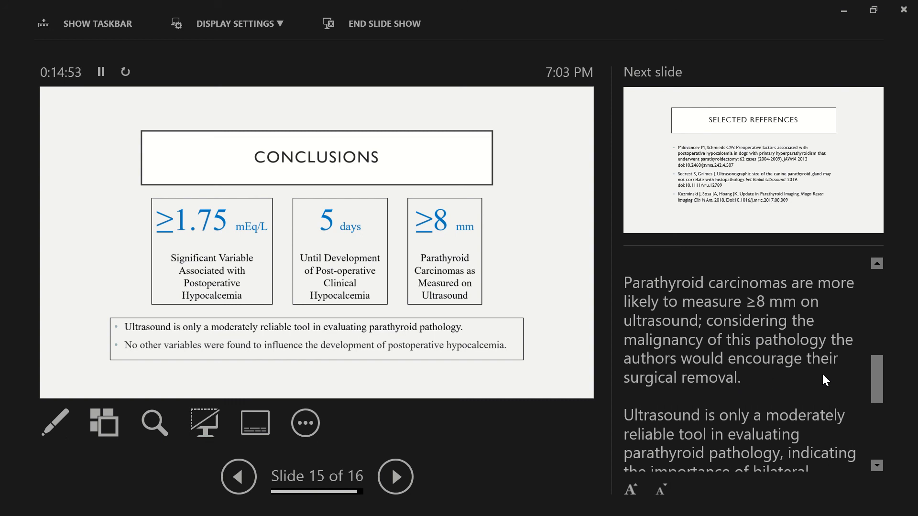
mouse_move(848, 380)
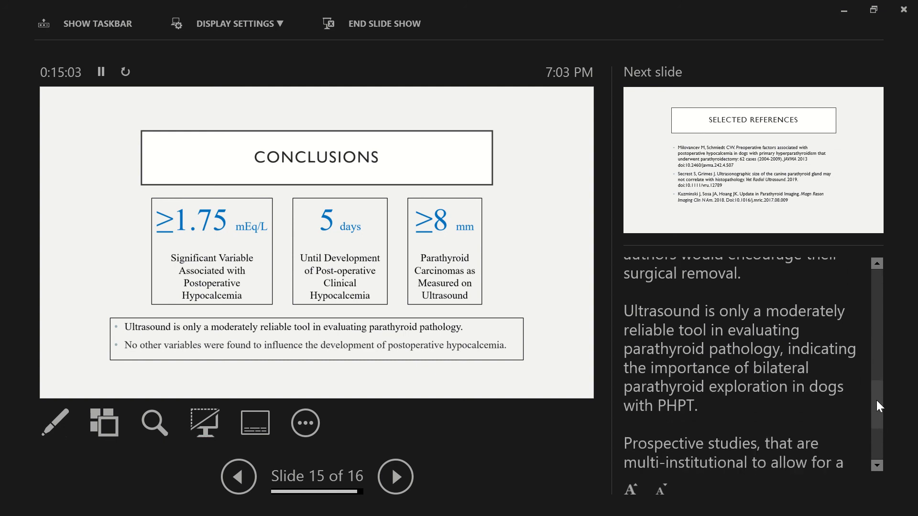
scroll("down", 3)
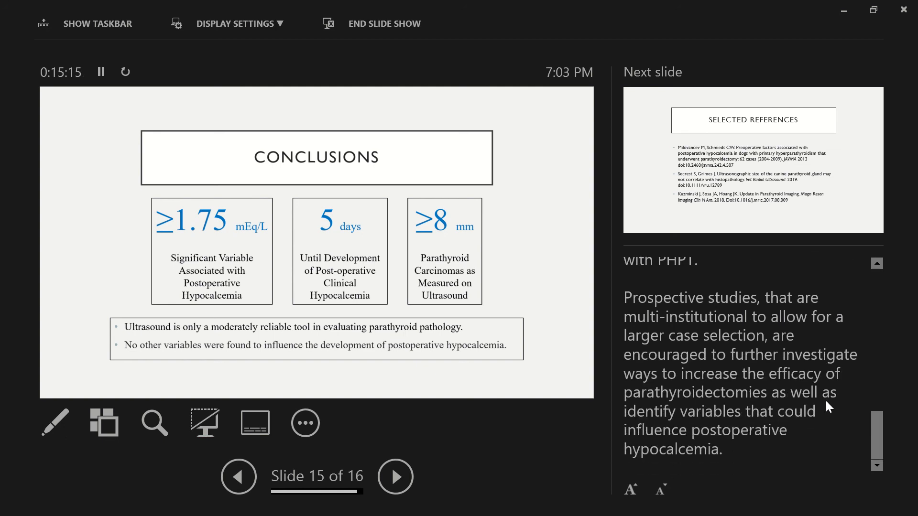
mouse_move(852, 322)
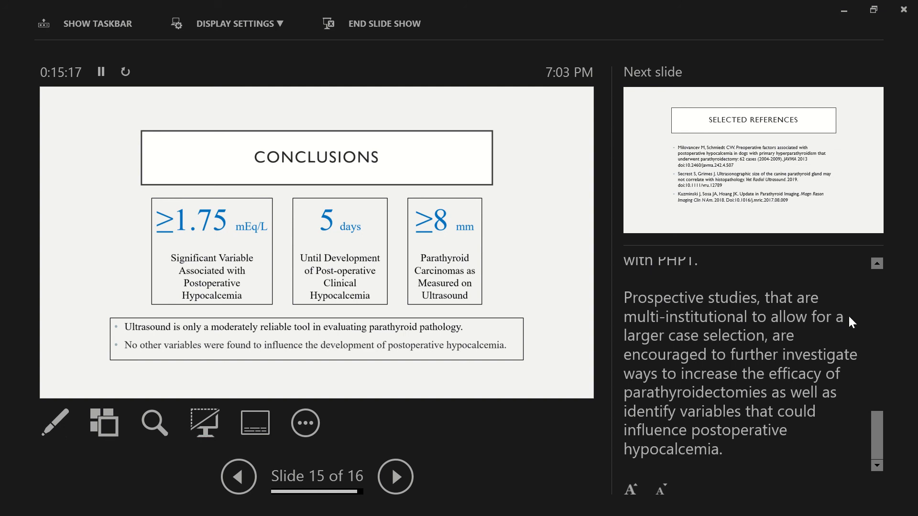
mouse_move(762, 442)
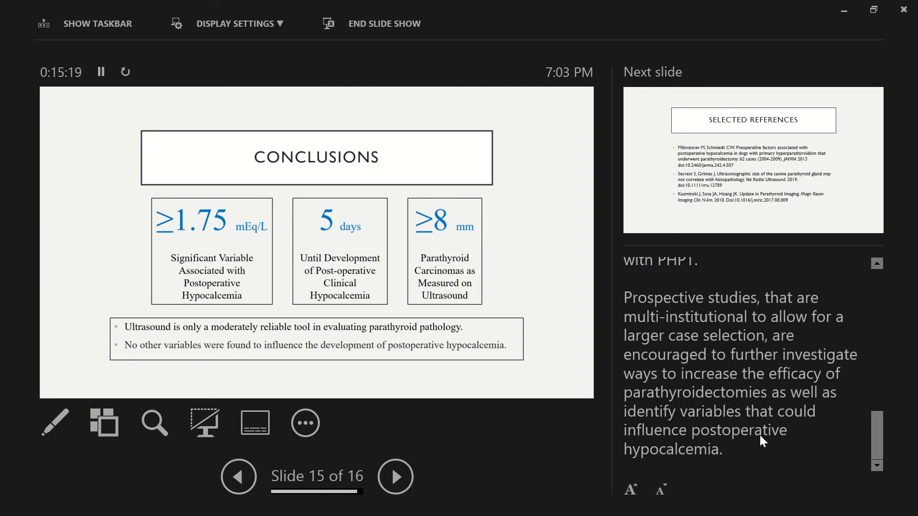
mouse_move(737, 438)
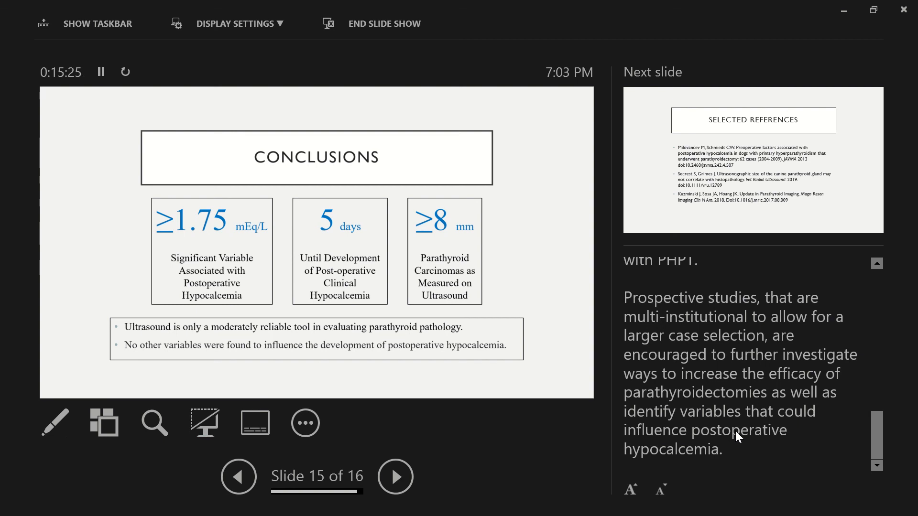
left_click(394, 476)
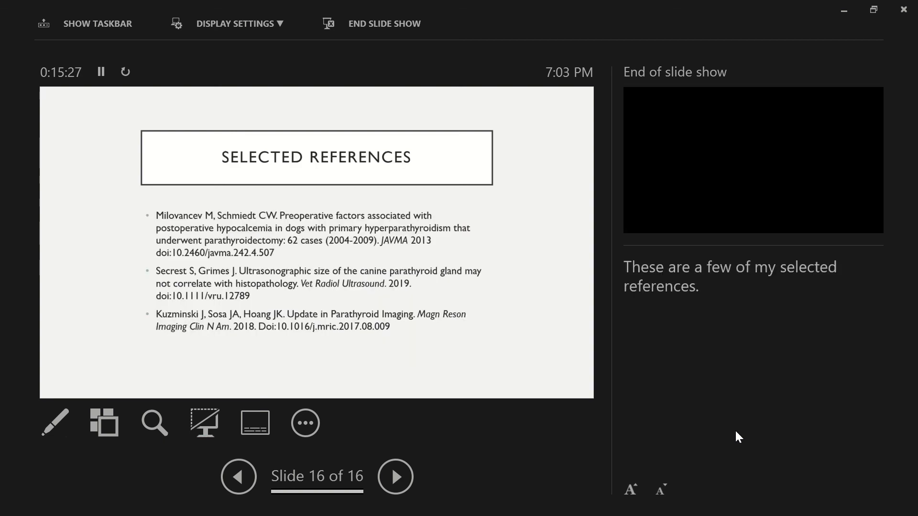